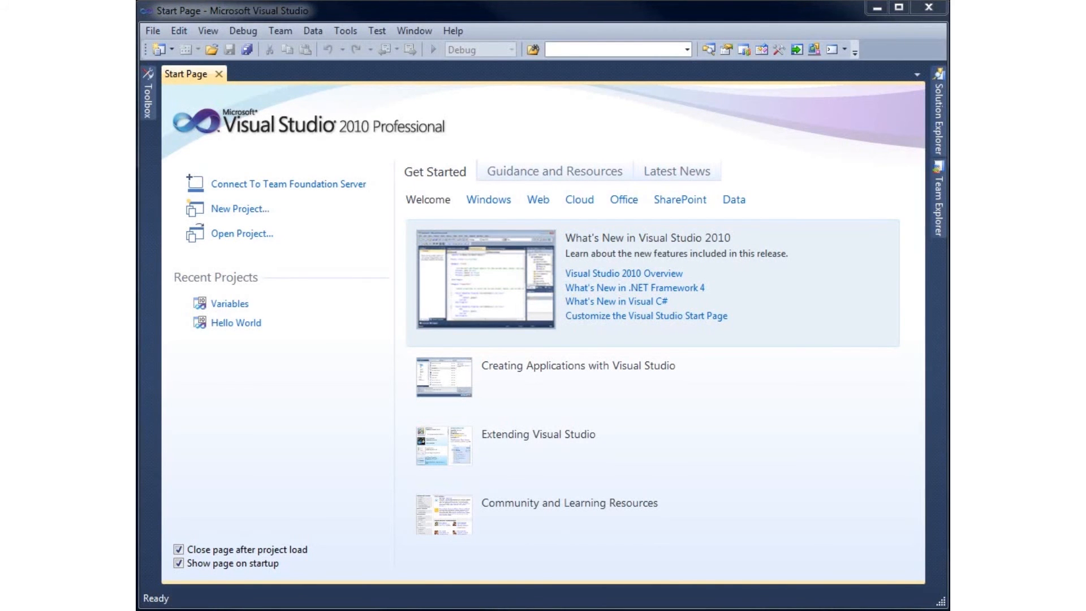
pyautogui.moveTo(235, 323)
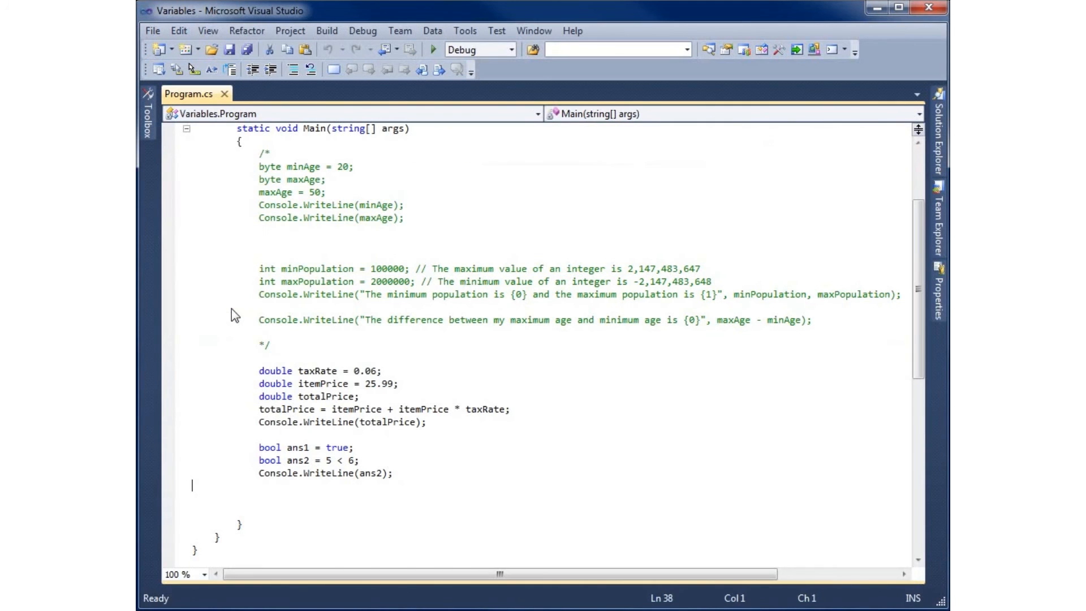
# Comment out the taxRate, itemPrice and bool answer code with /* */ markers in Main
pyautogui.scroll(-3)
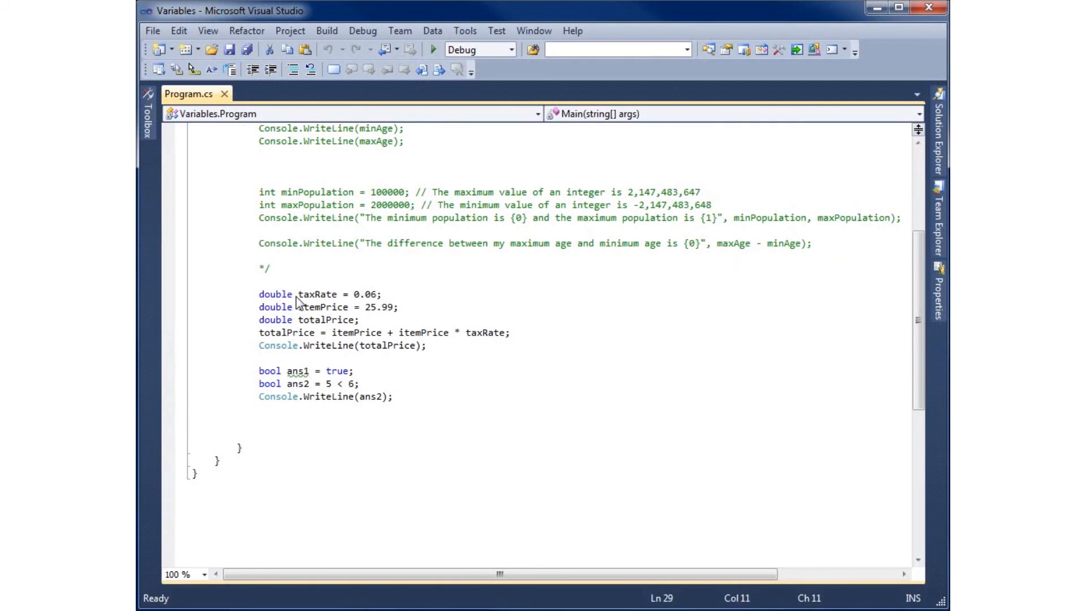
pyautogui.write('?*')
pyautogui.click(549, 409)
pyautogui.write('*/')
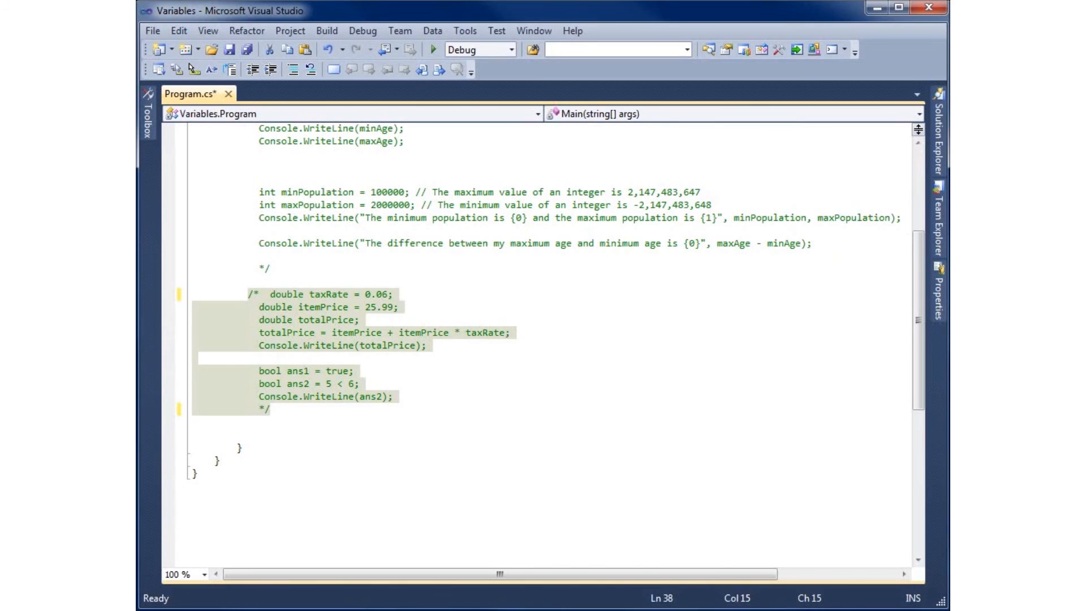
pyautogui.click(298, 422)
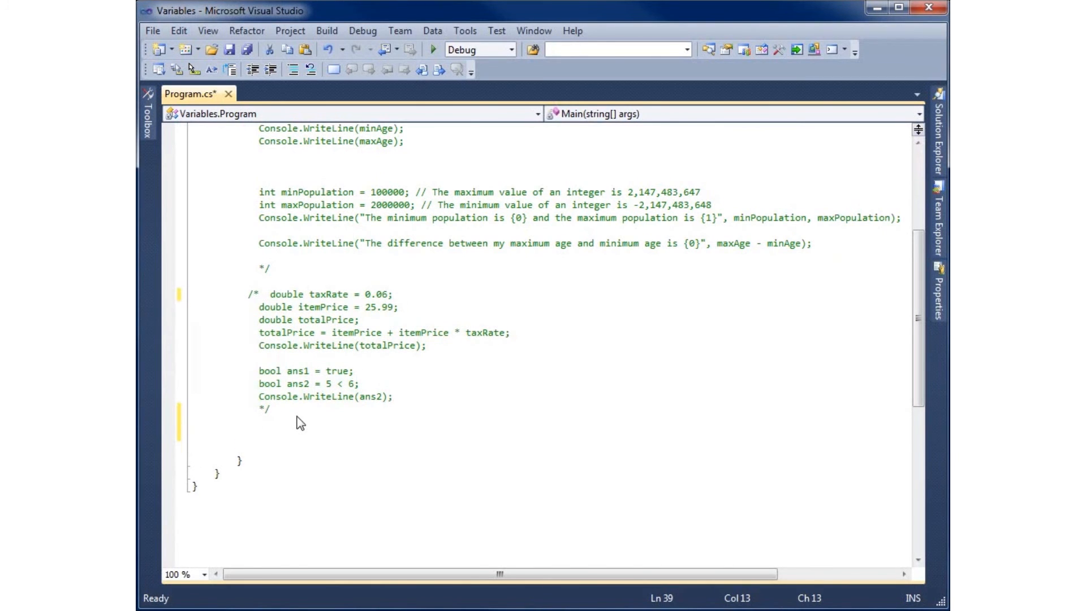
# Declare string myName = "Matthew Penning"; below the commented block
pyautogui.write('string')
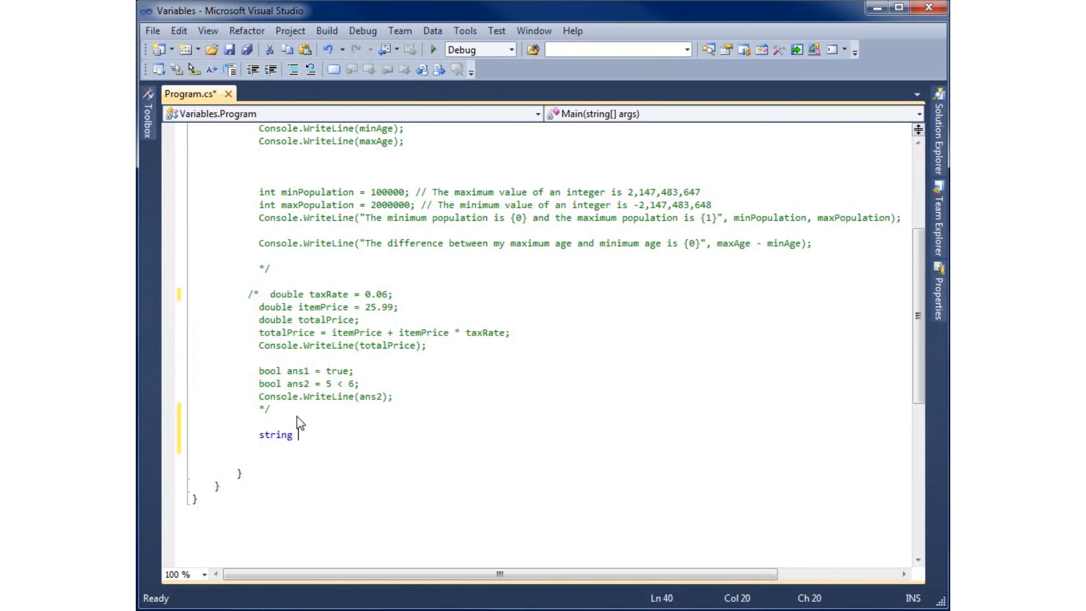
pyautogui.write('myName')
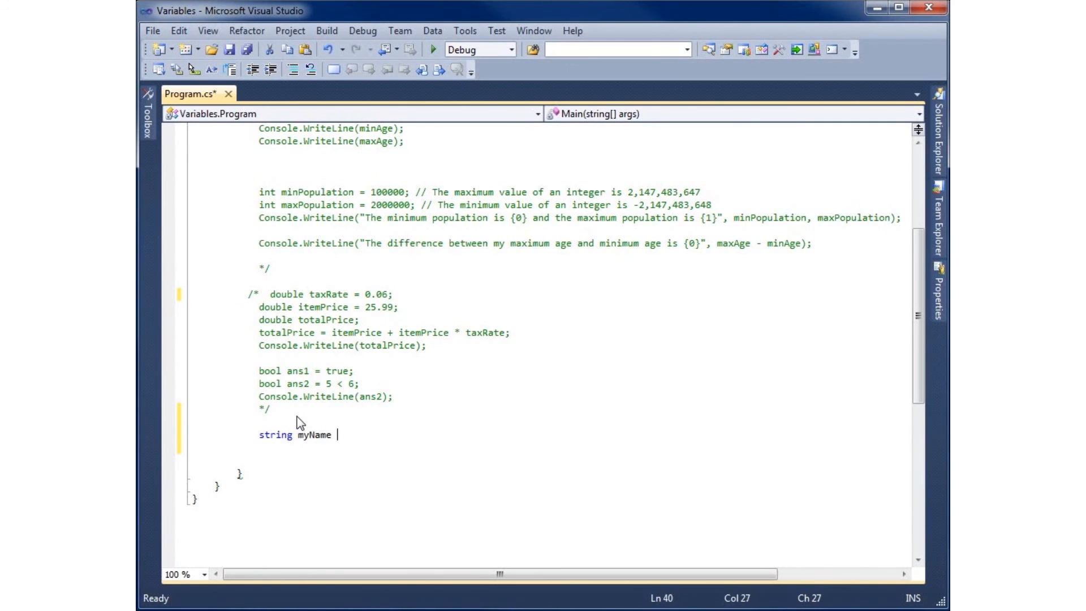
pyautogui.write('=')
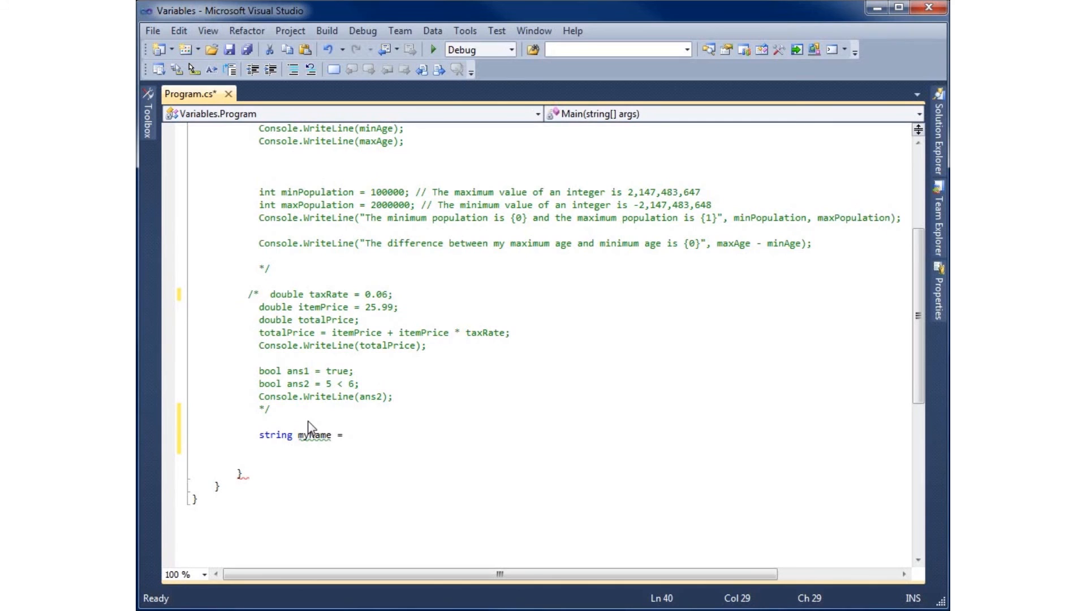
pyautogui.moveTo(390, 397)
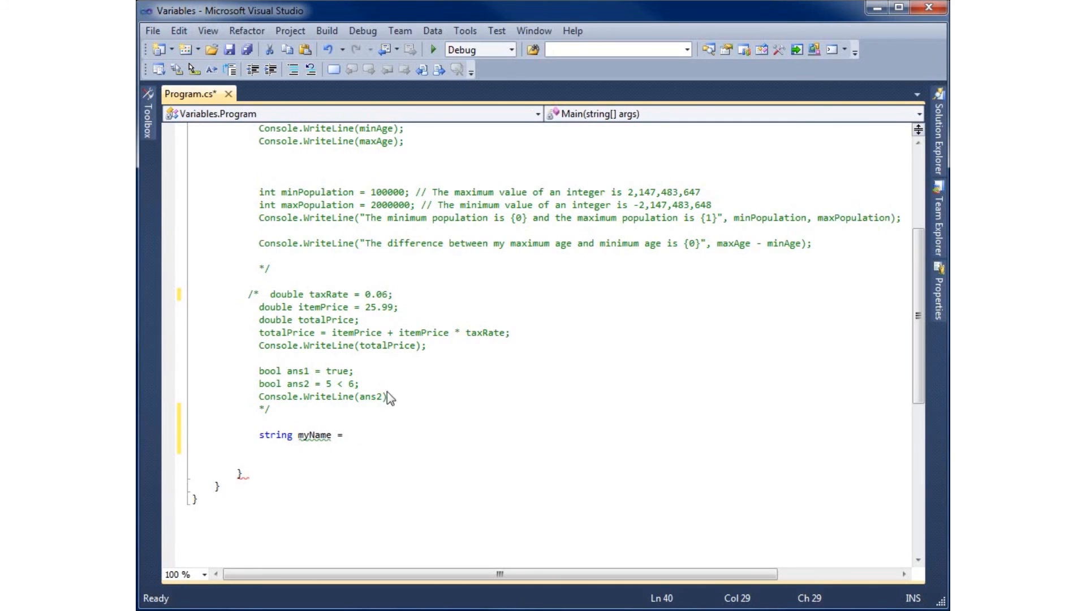
pyautogui.moveTo(336, 374)
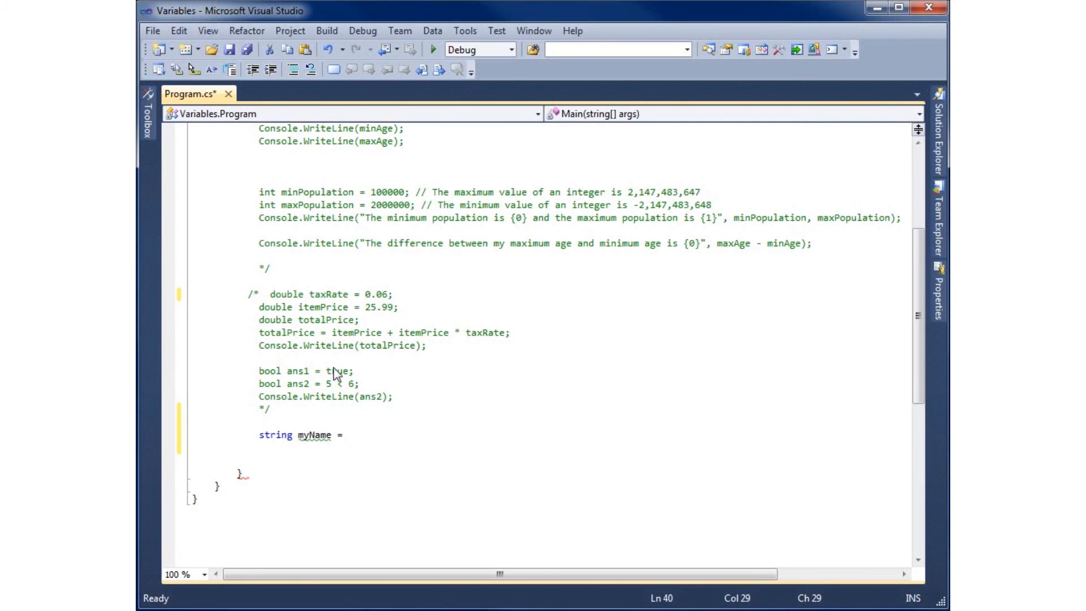
pyautogui.moveTo(344, 380)
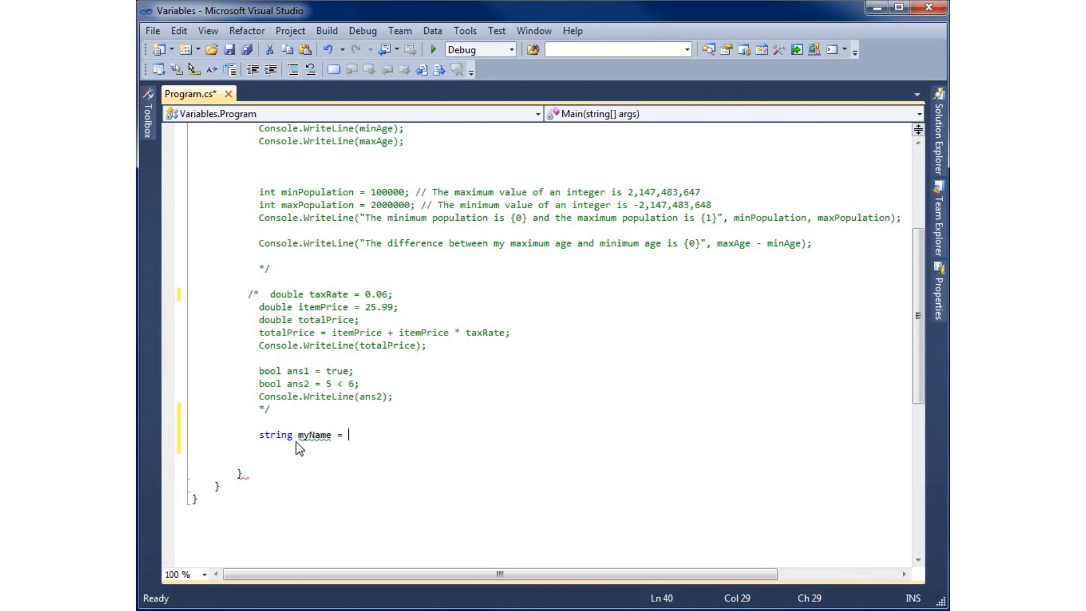
pyautogui.moveTo(366, 448)
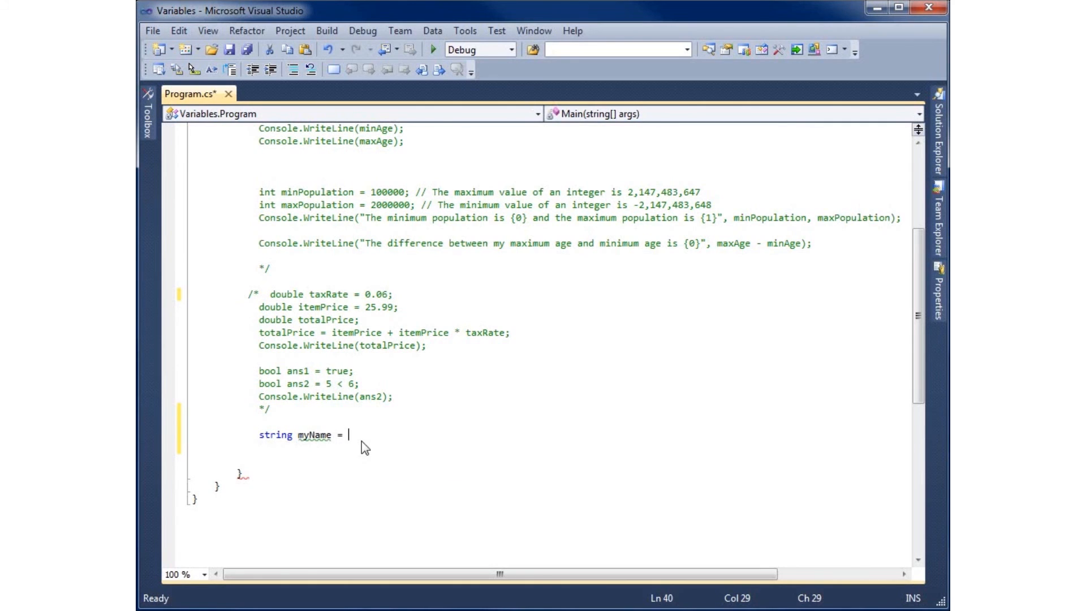
pyautogui.write('"')
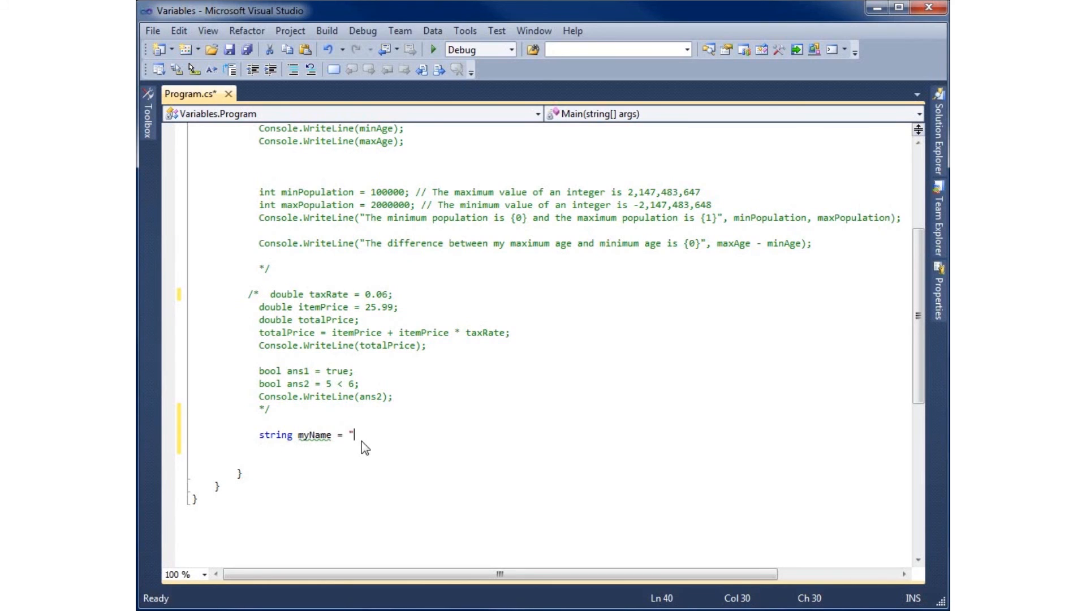
pyautogui.write('"')
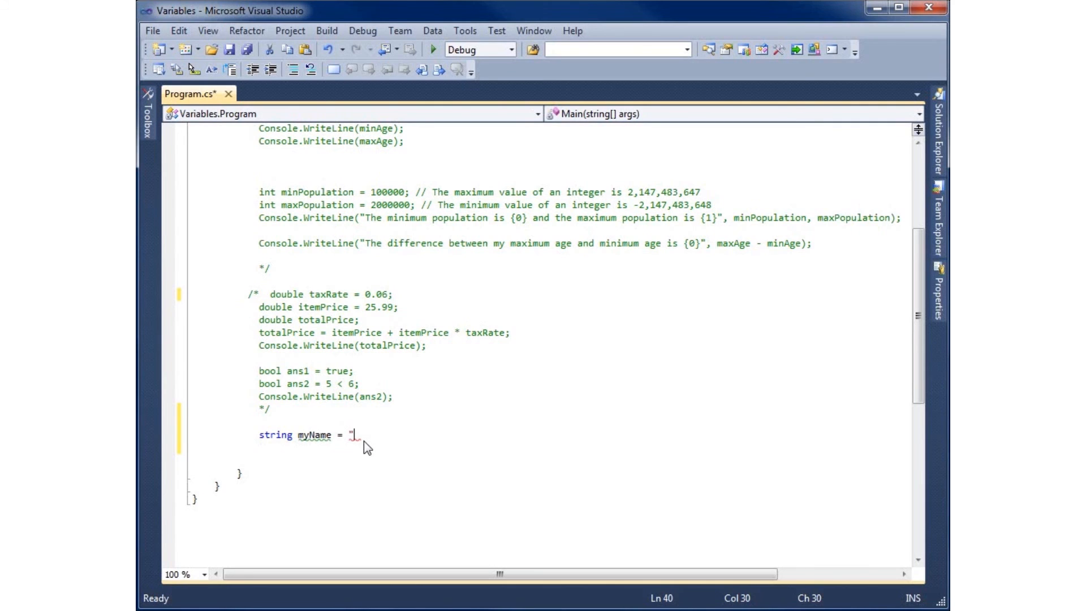
pyautogui.write('M')
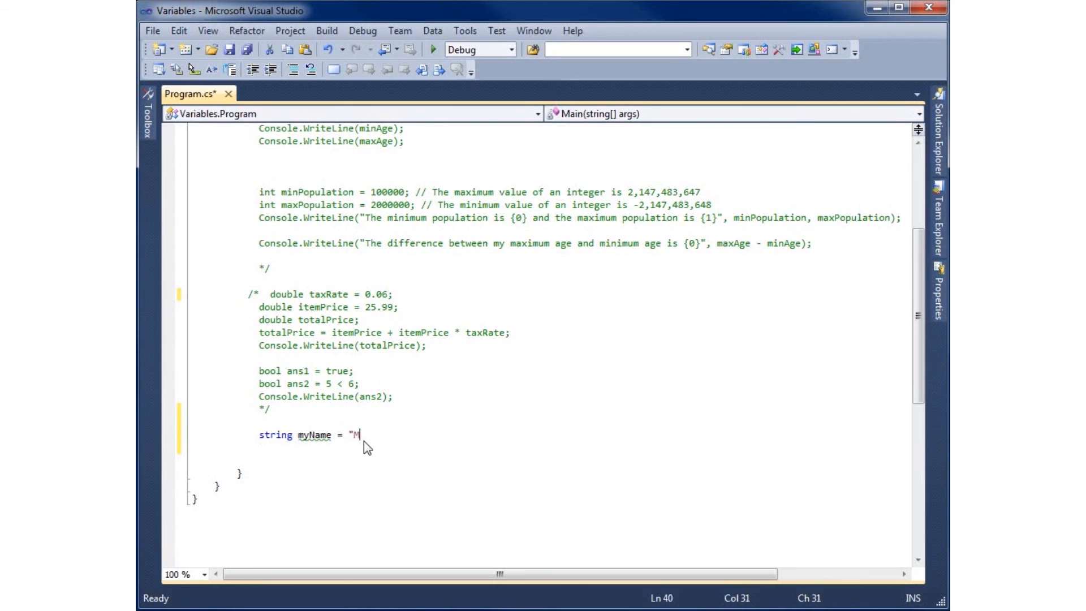
pyautogui.write('atthew Penning')
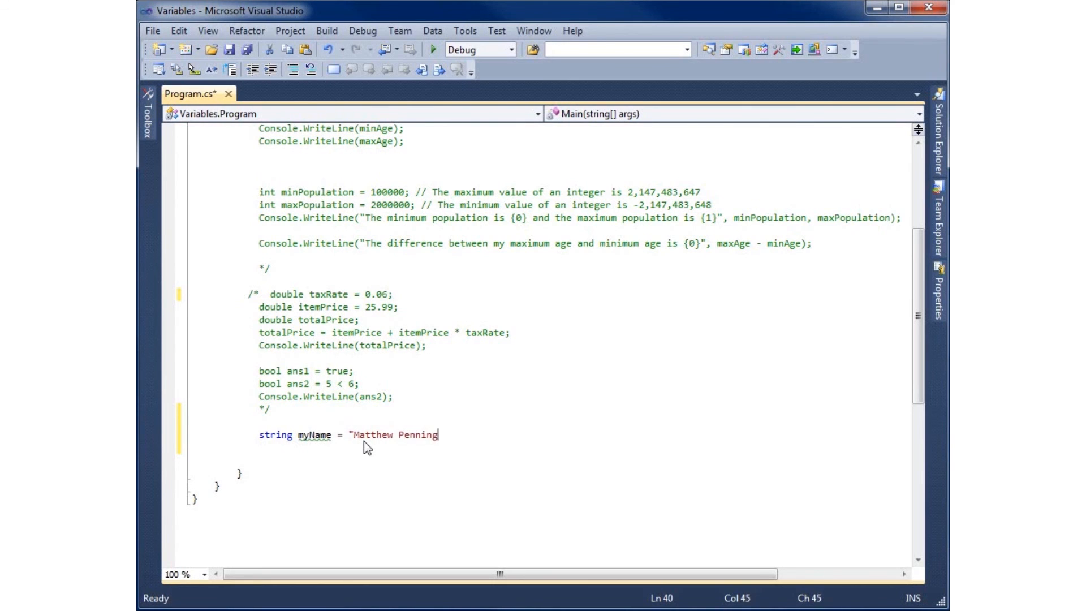
pyautogui.write('";')
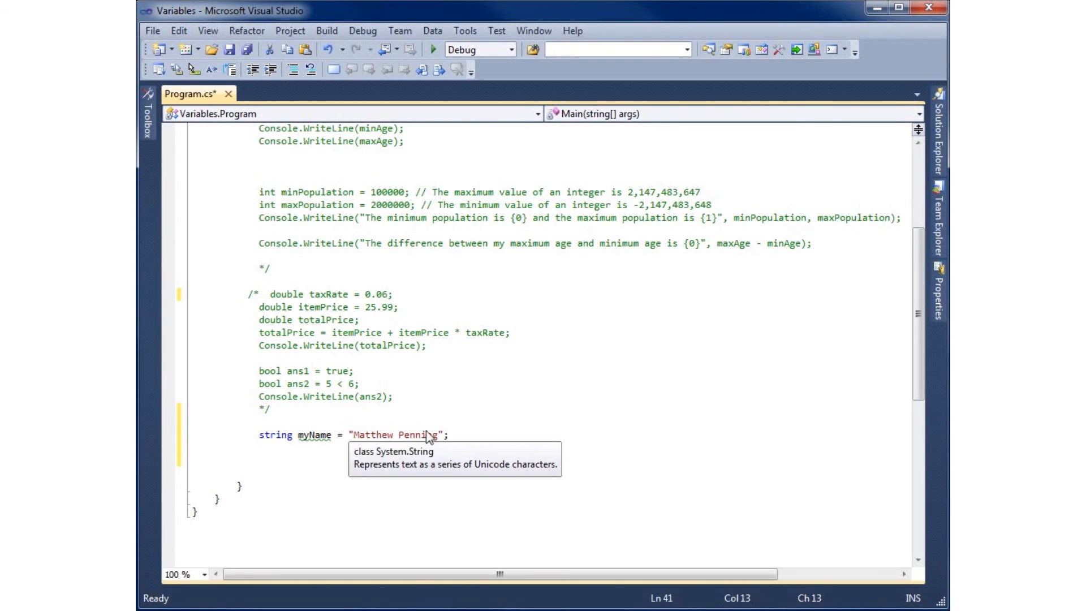
pyautogui.moveTo(305, 453)
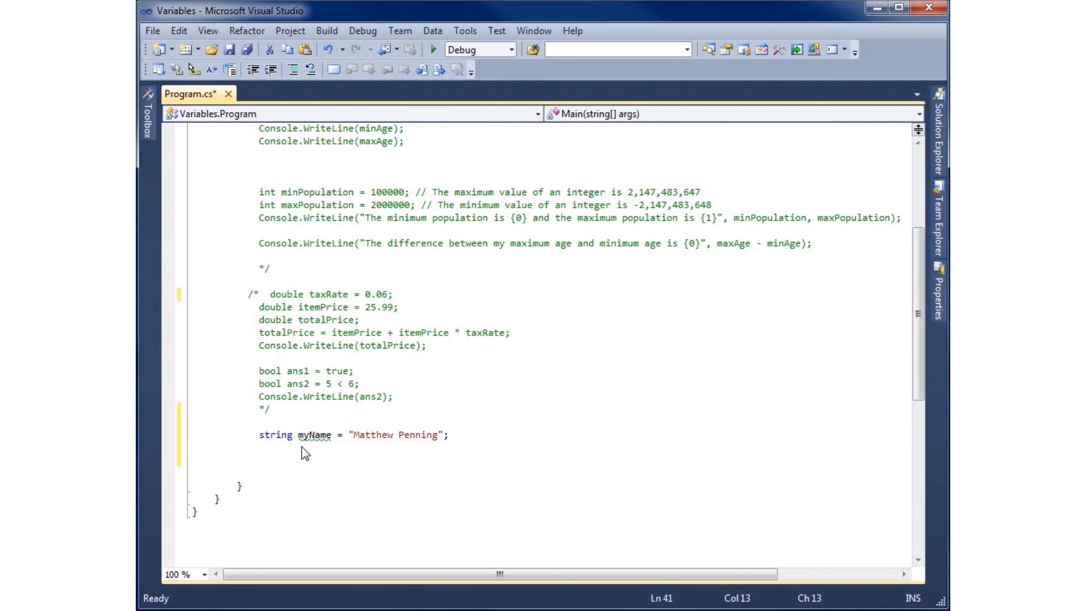
# Declare string myState = "PA"; on the next line
pyautogui.write('string m')
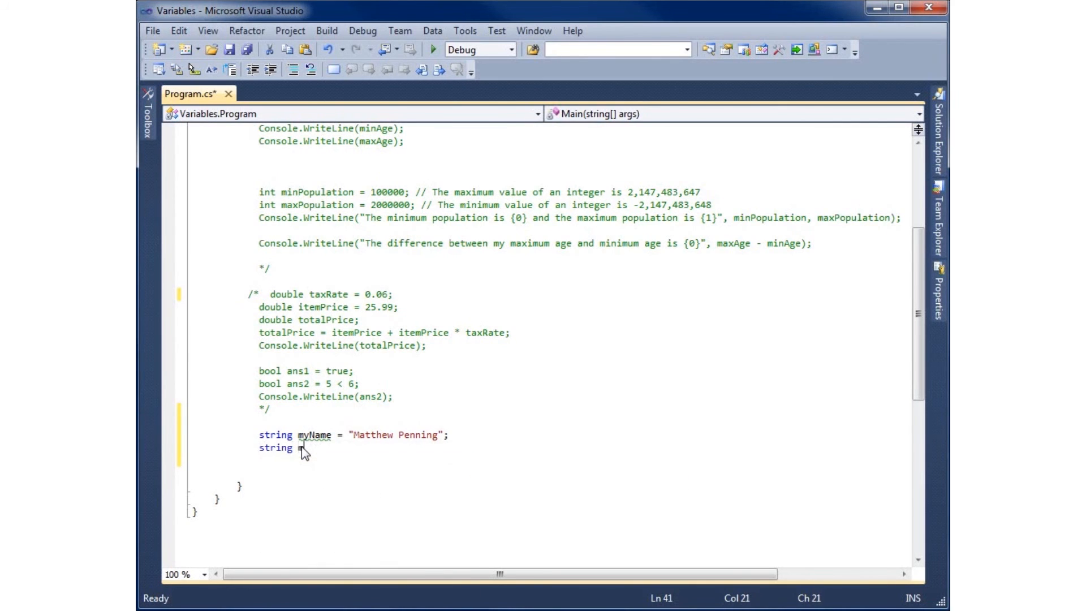
pyautogui.write('yN')
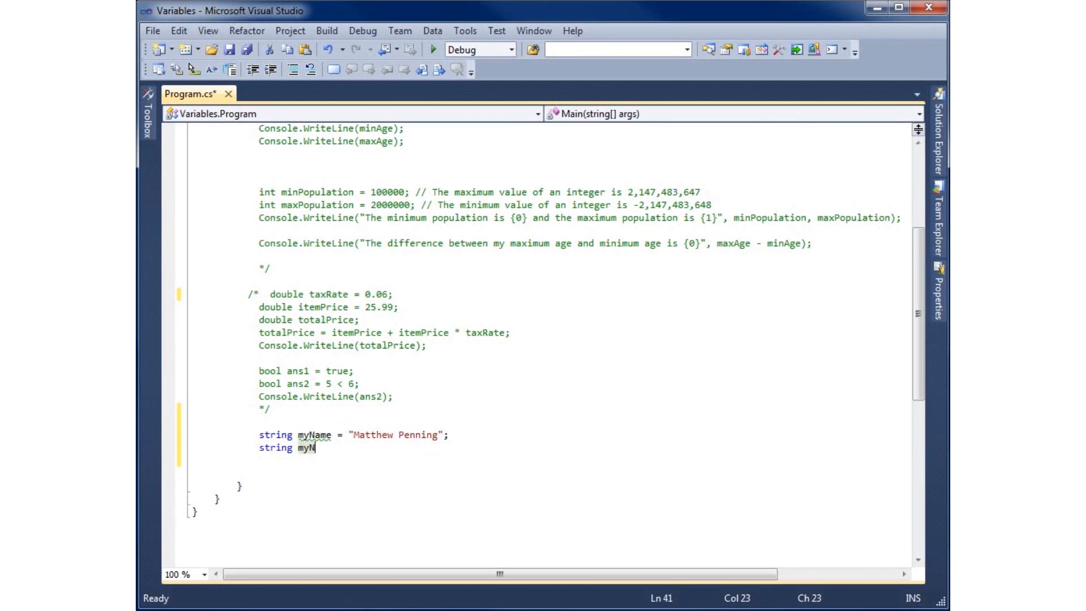
pyautogui.moveTo(338, 455)
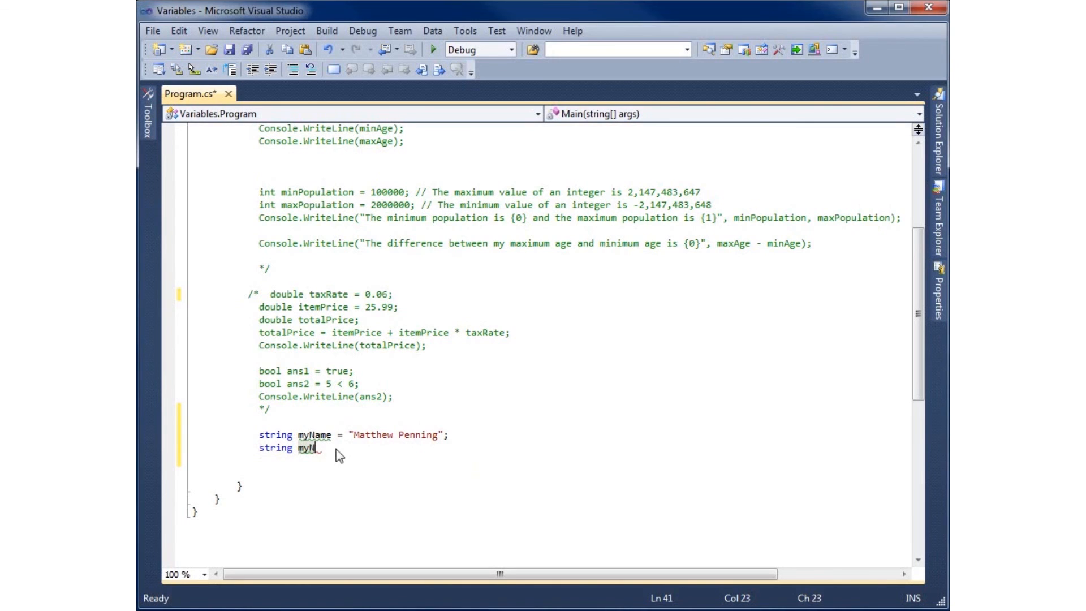
pyautogui.write('State')
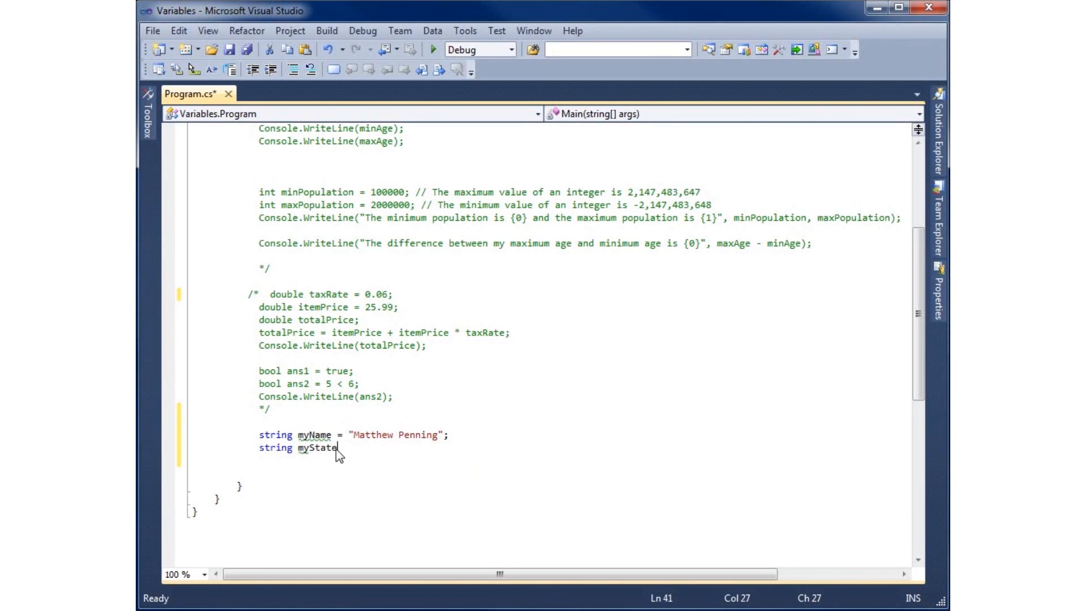
pyautogui.write('= "')
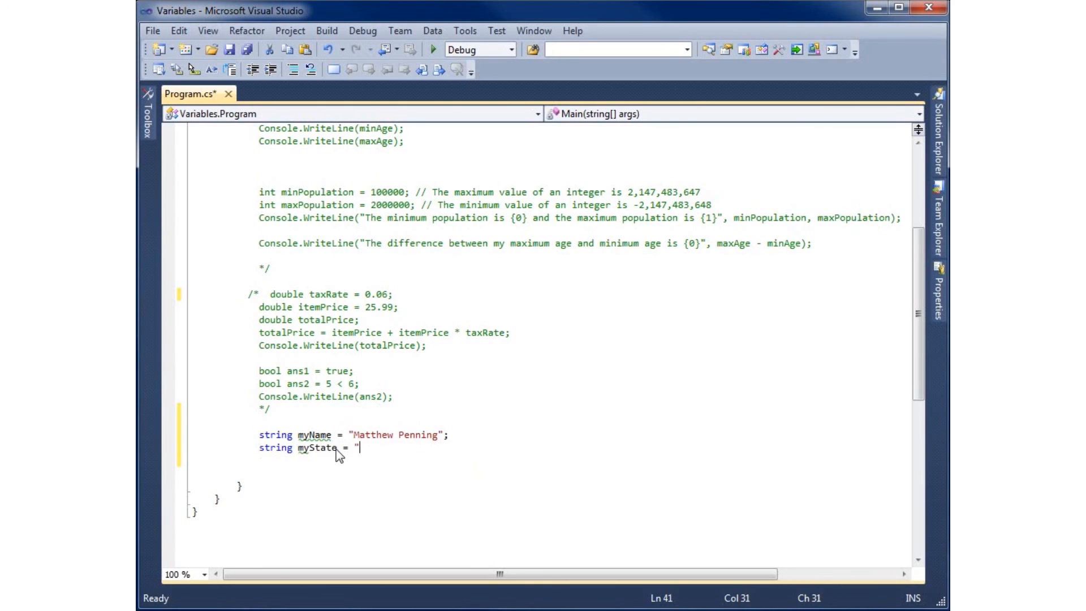
pyautogui.write('PA')
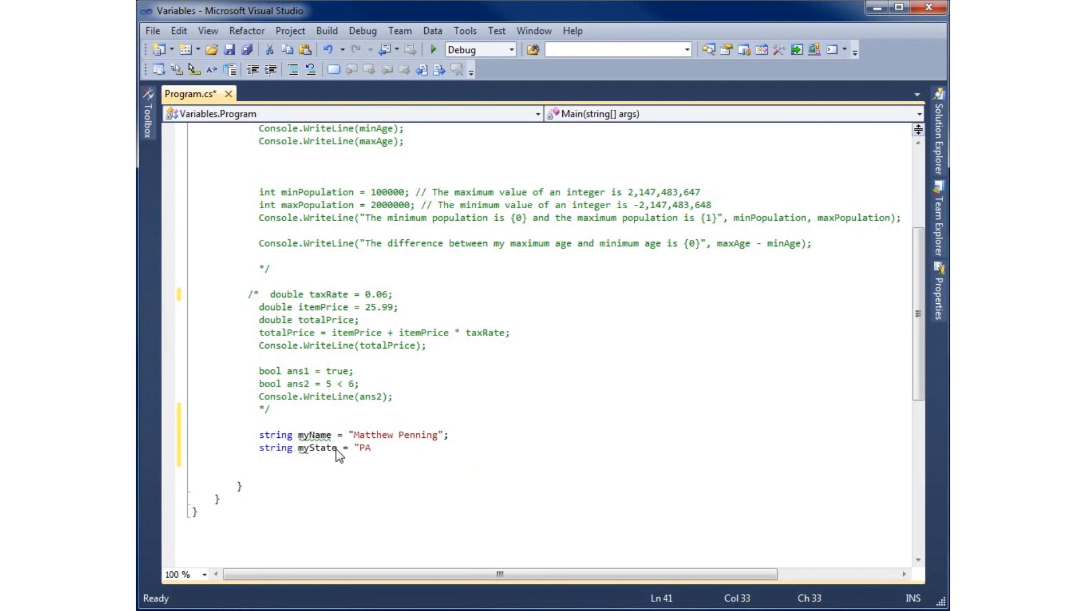
pyautogui.press('enter')
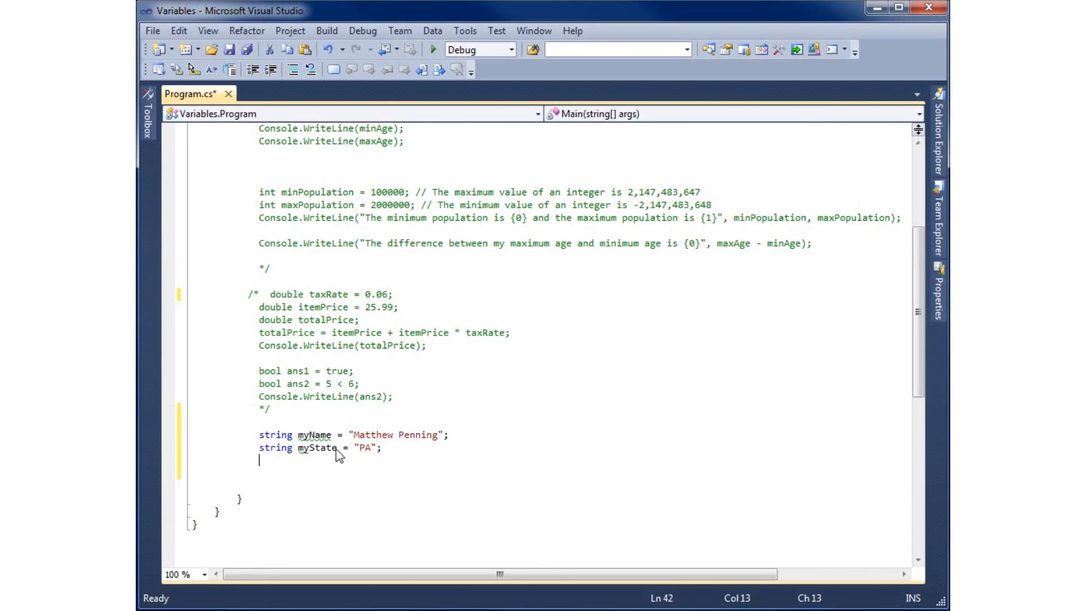
# Write Console.WriteLine with format "My name is {0} and I am living in {1}."
pyautogui.write('c')
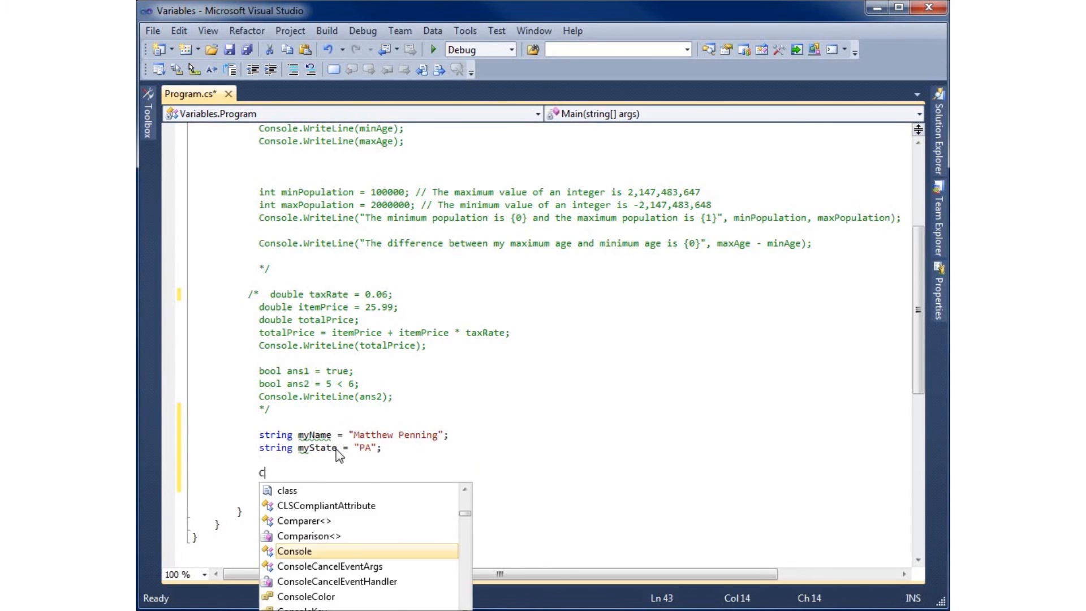
pyautogui.write('onsole')
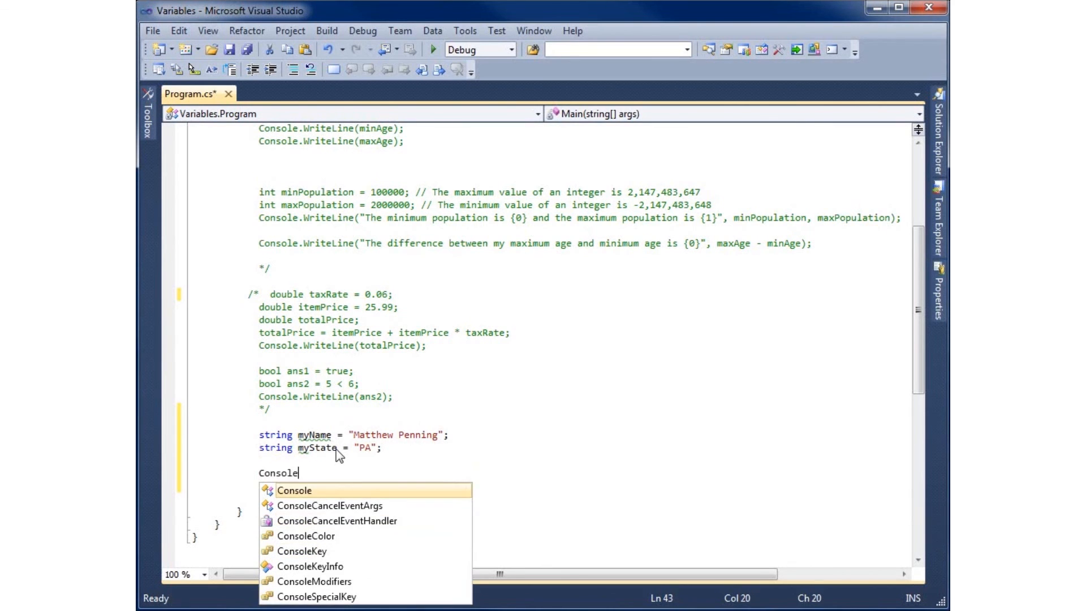
pyautogui.write('.WriteLine(')
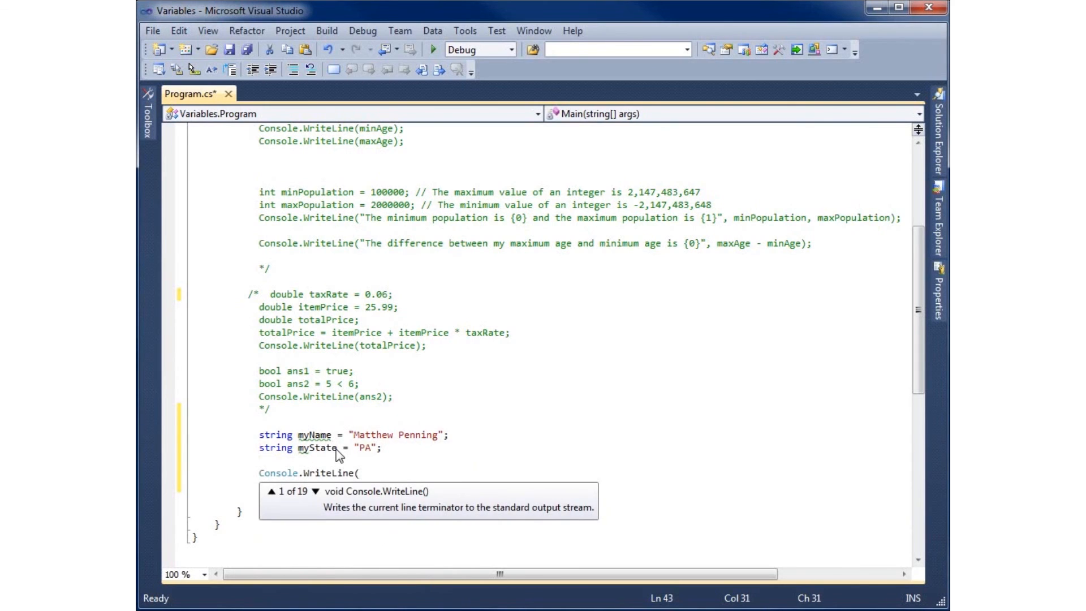
pyautogui.write('"T')
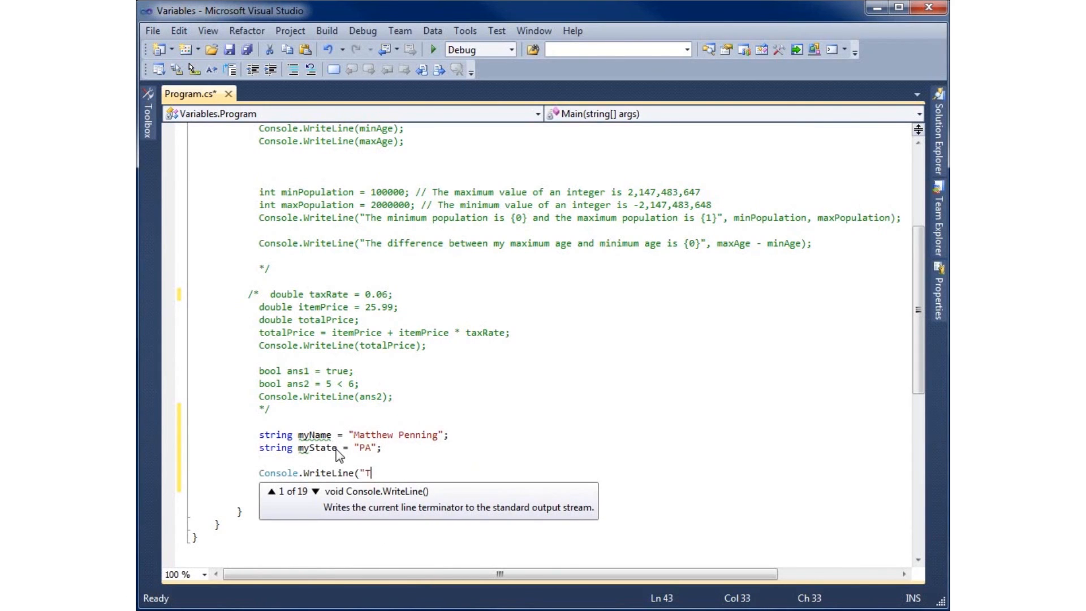
pyautogui.write('y name is {')
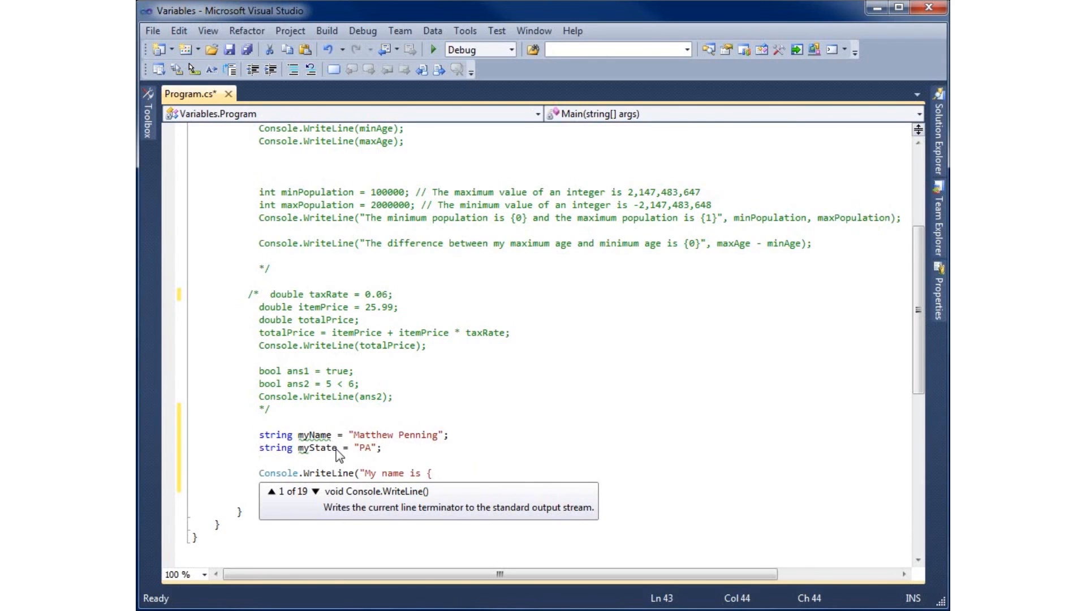
pyautogui.write('0}')
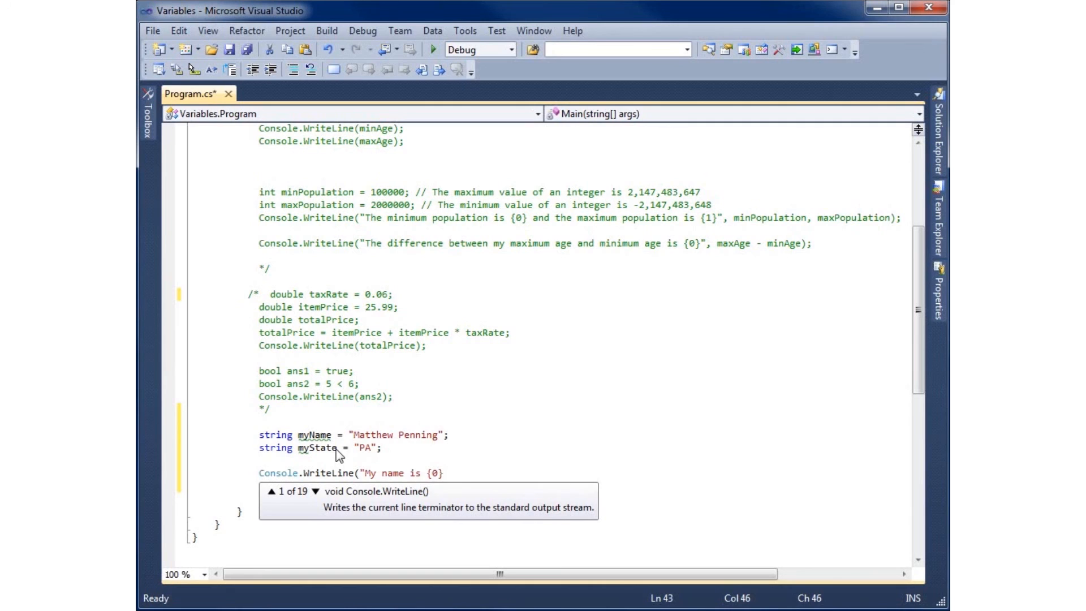
pyautogui.write('and')
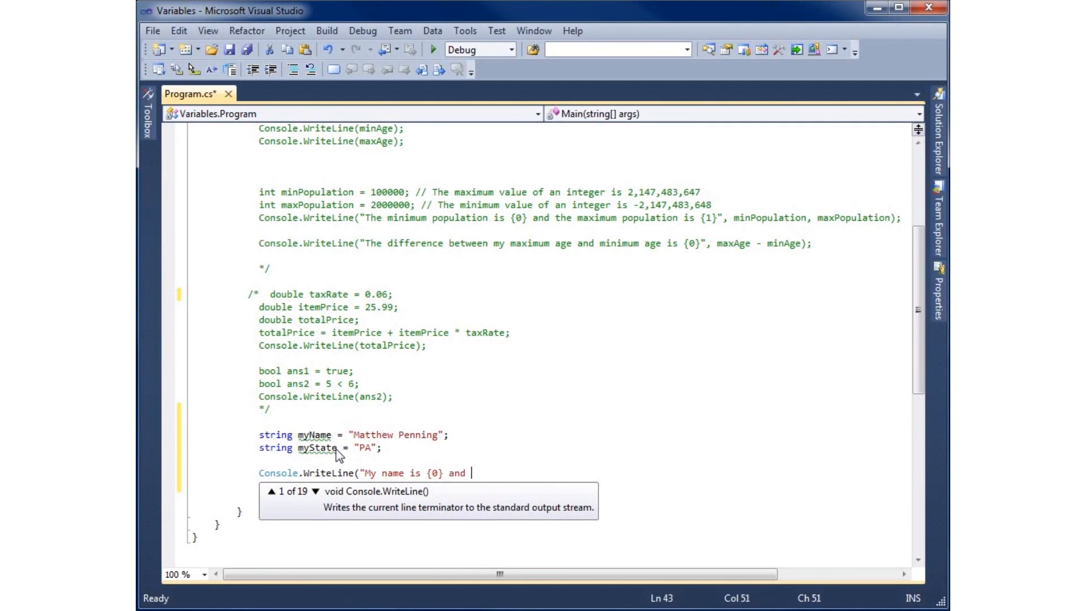
pyautogui.write('I am f')
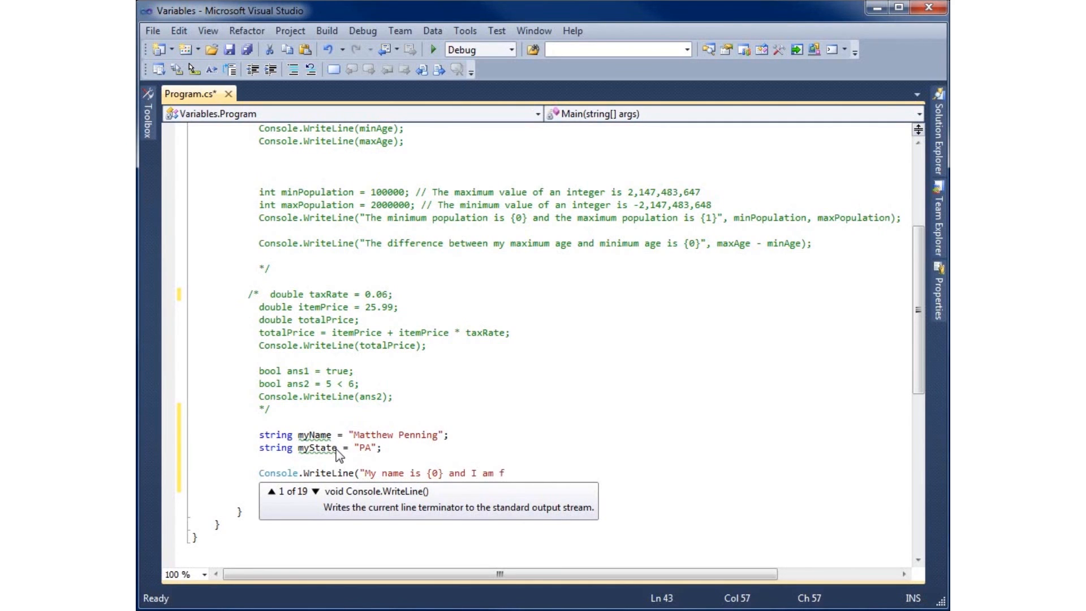
pyautogui.write('living in')
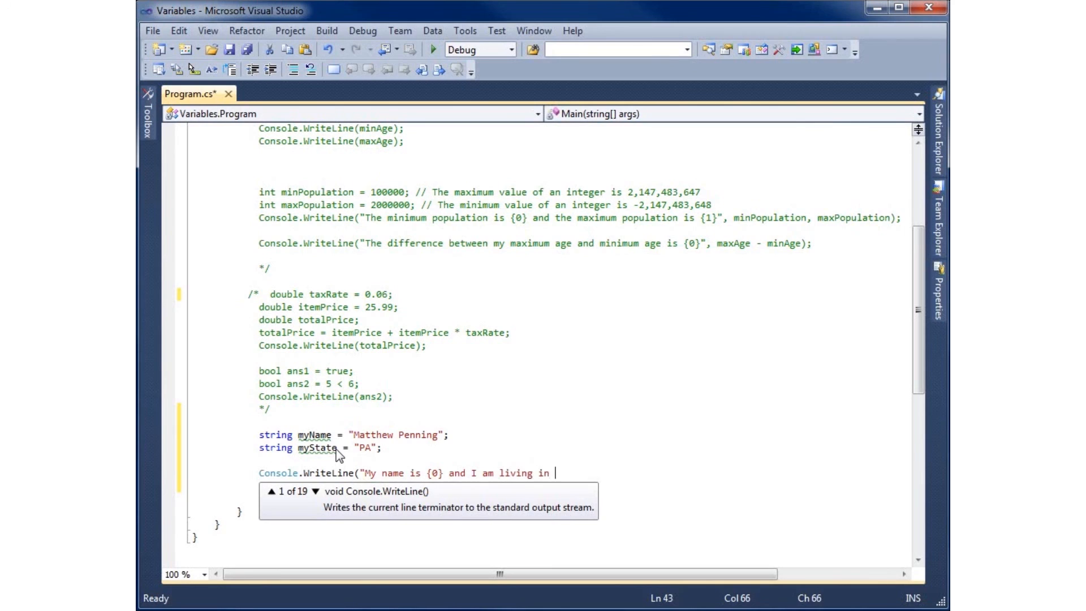
pyautogui.write('{1}')
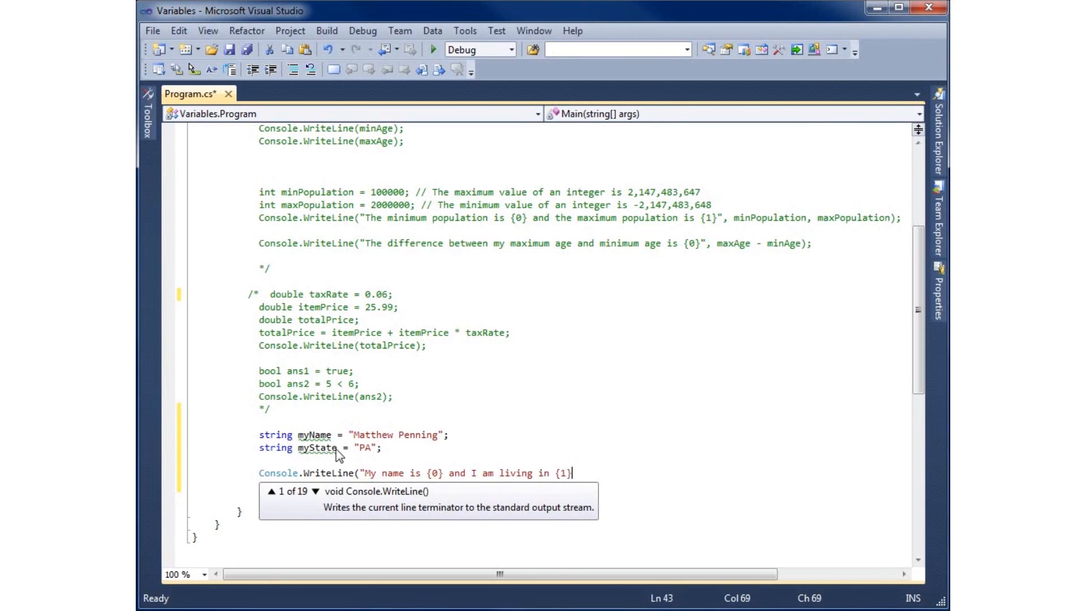
pyautogui.write('.')
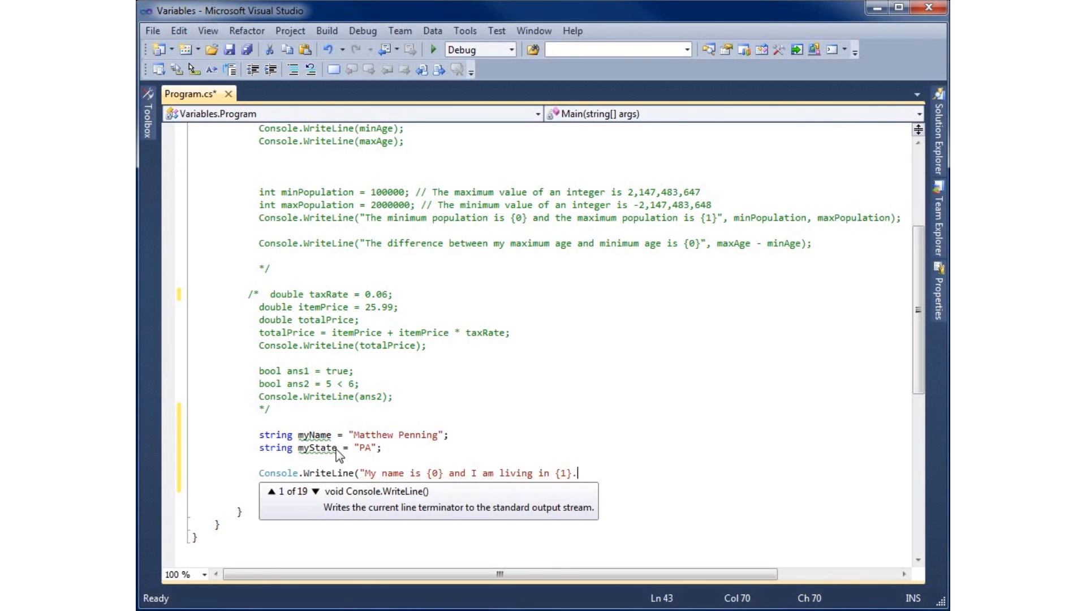
pyautogui.write('",')
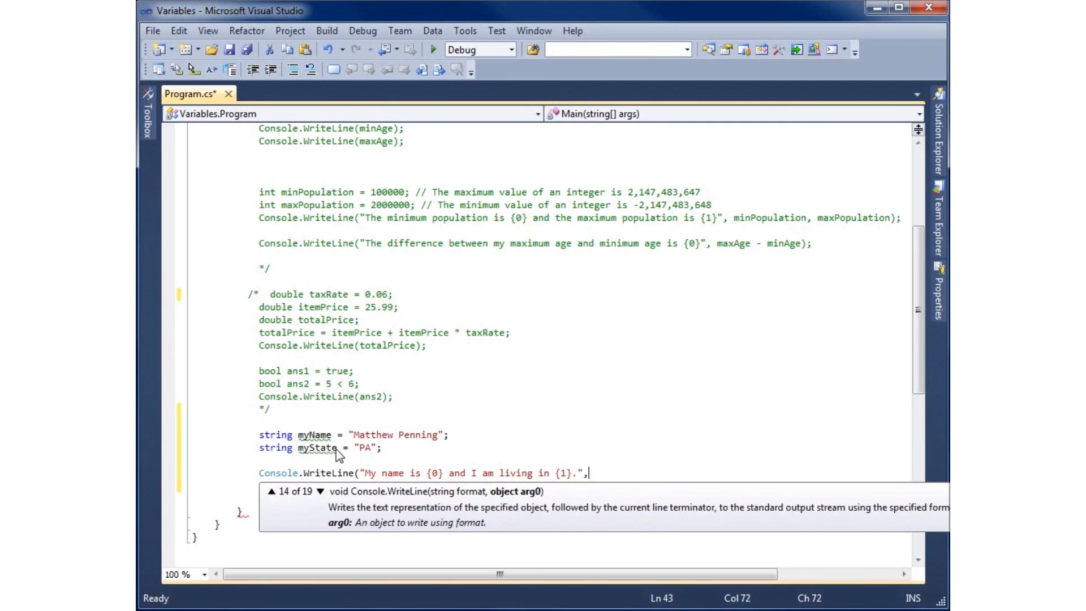
# Add myName and myState as the format arguments
pyautogui.write('myName')
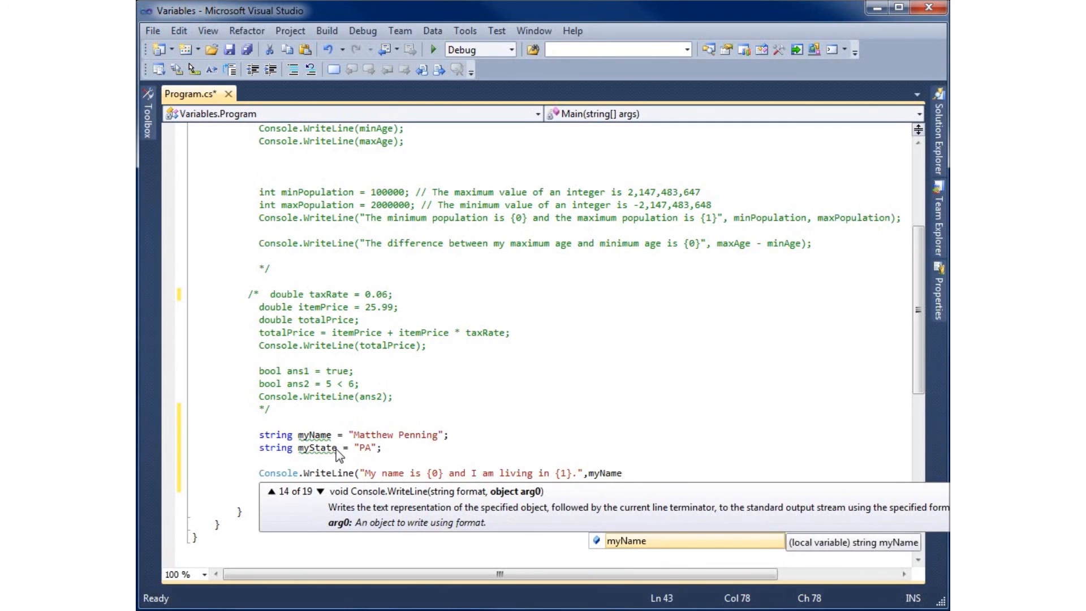
pyautogui.write(',')
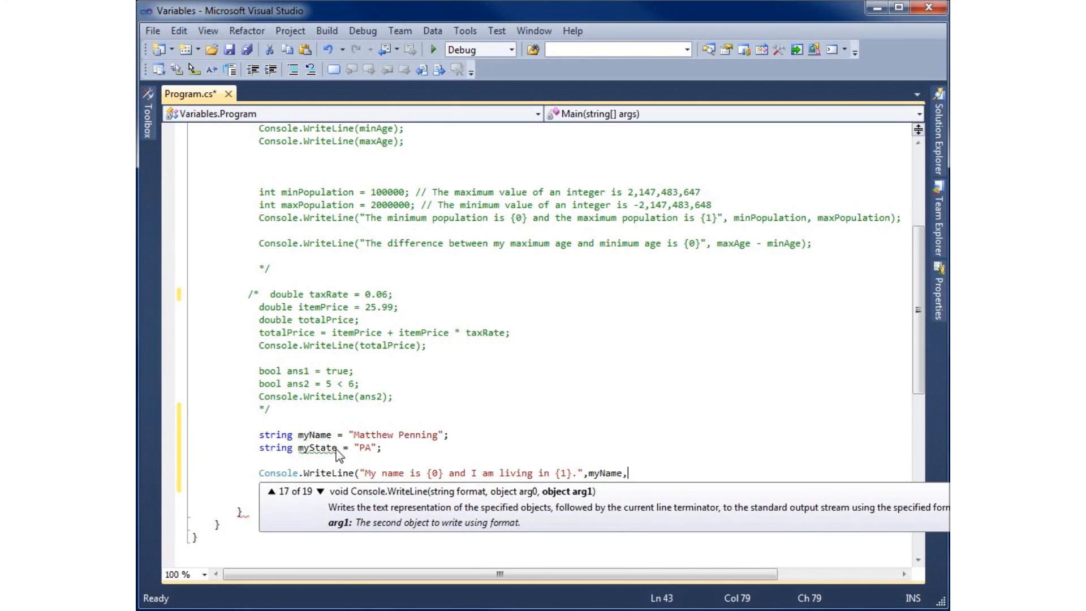
pyautogui.write('myState')
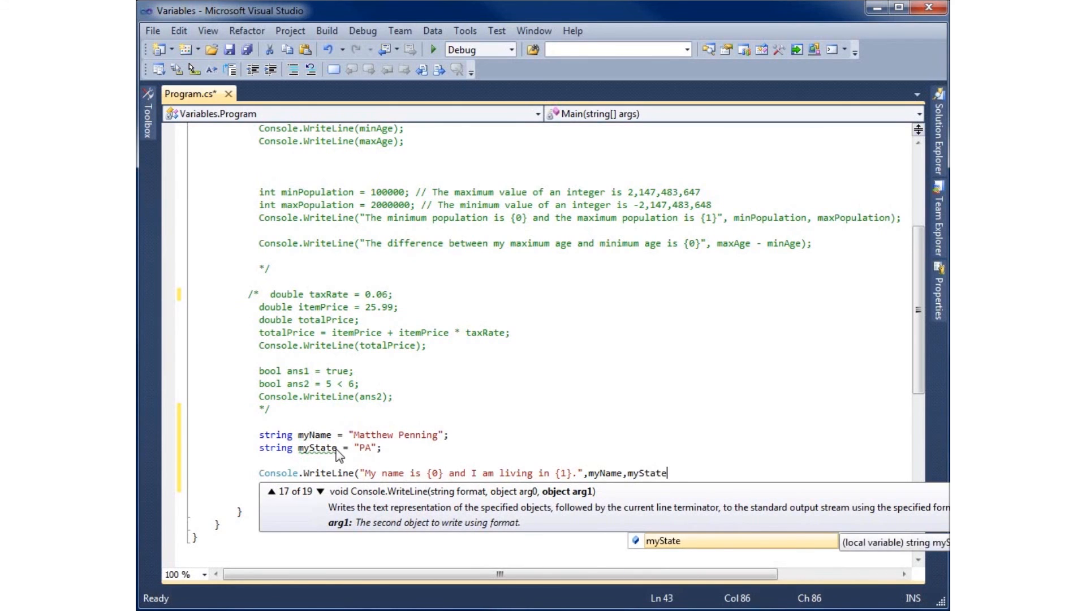
pyautogui.moveTo(316, 448)
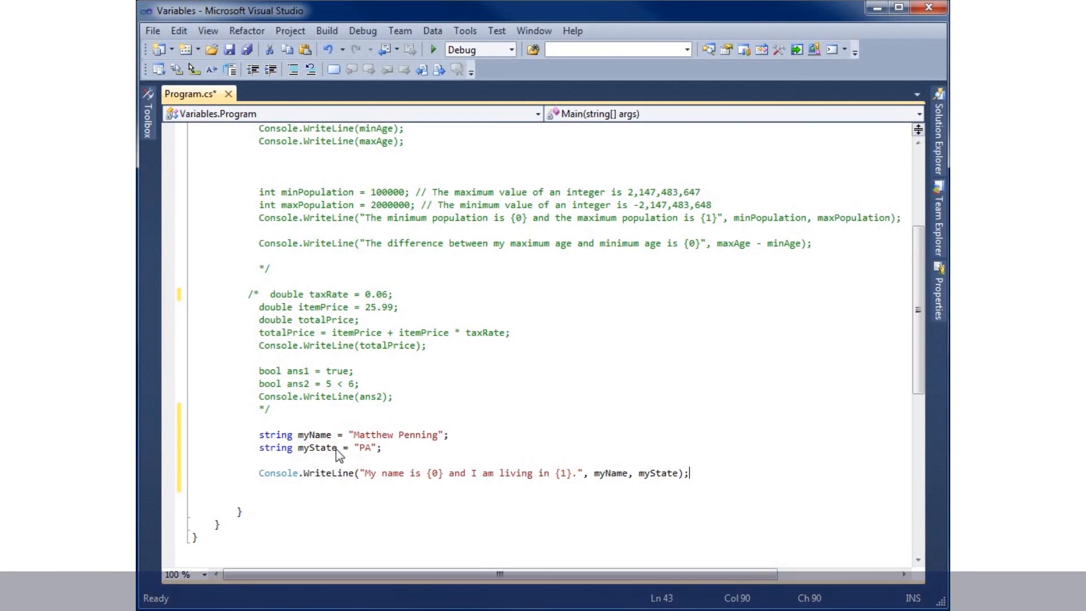
pyautogui.moveTo(597, 483)
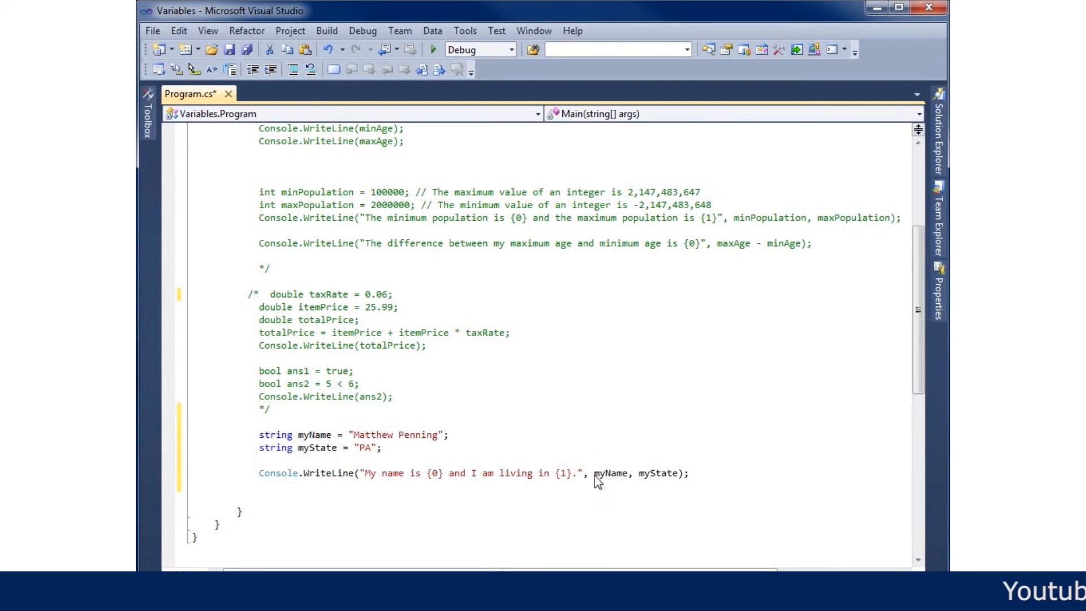
pyautogui.doubleClick(611, 473)
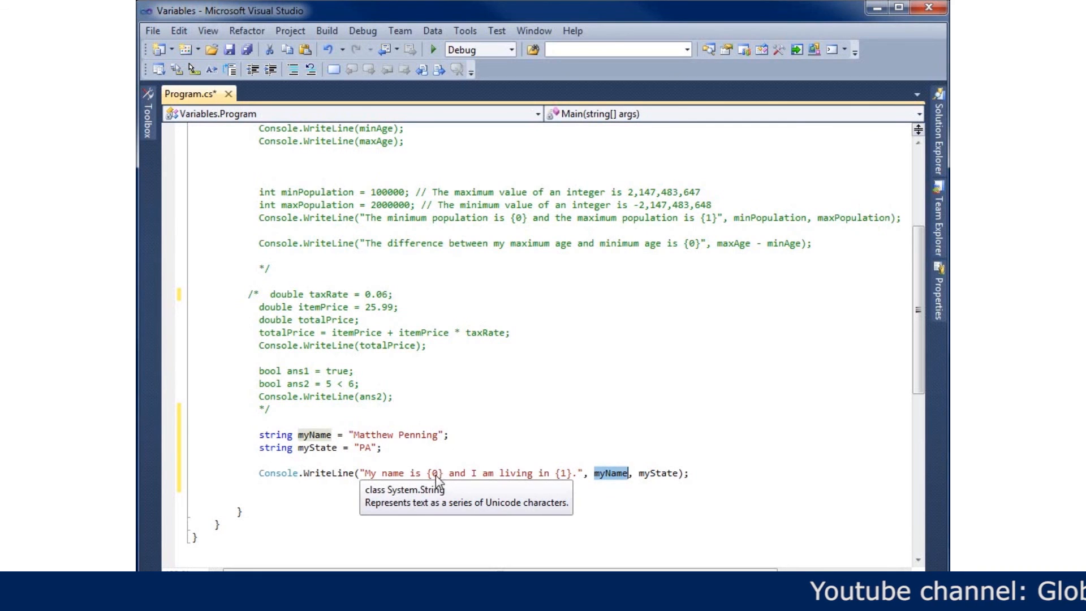
pyautogui.moveTo(581, 456)
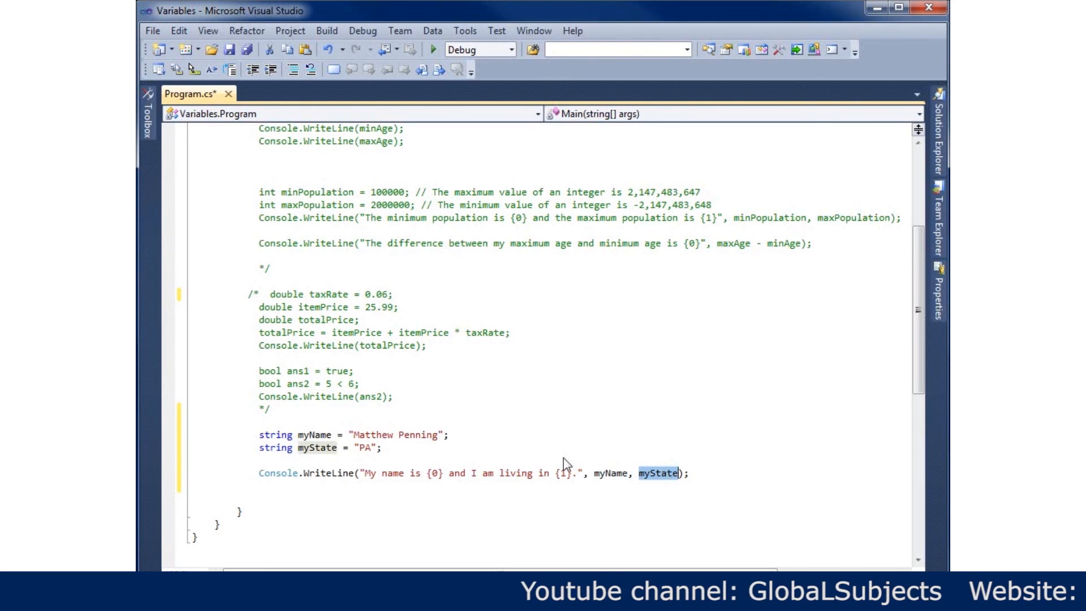
pyautogui.moveTo(567, 473)
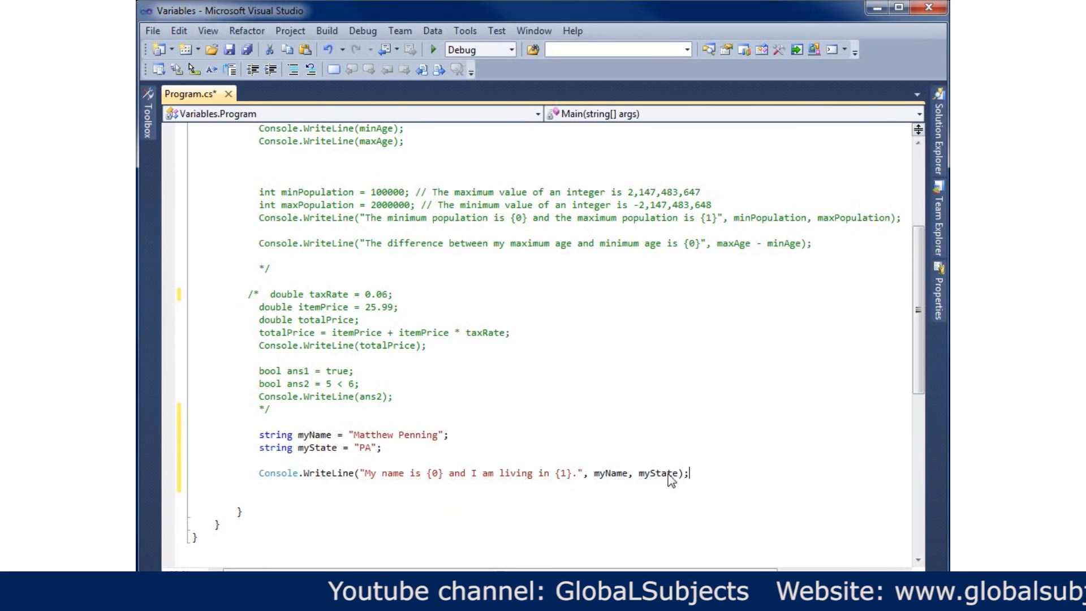
pyautogui.moveTo(456, 478)
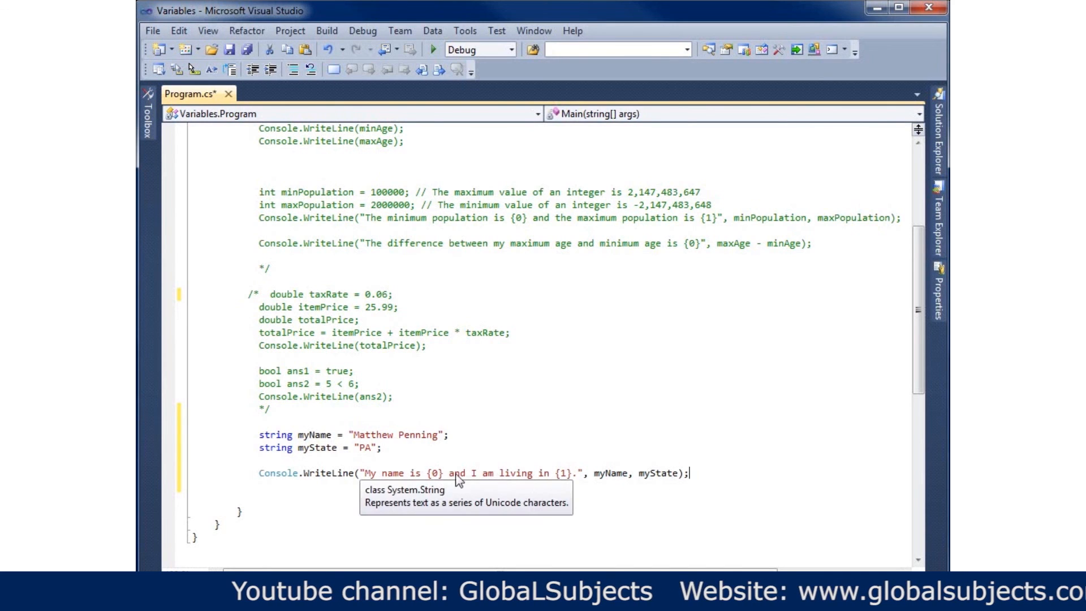
pyautogui.moveTo(469, 479)
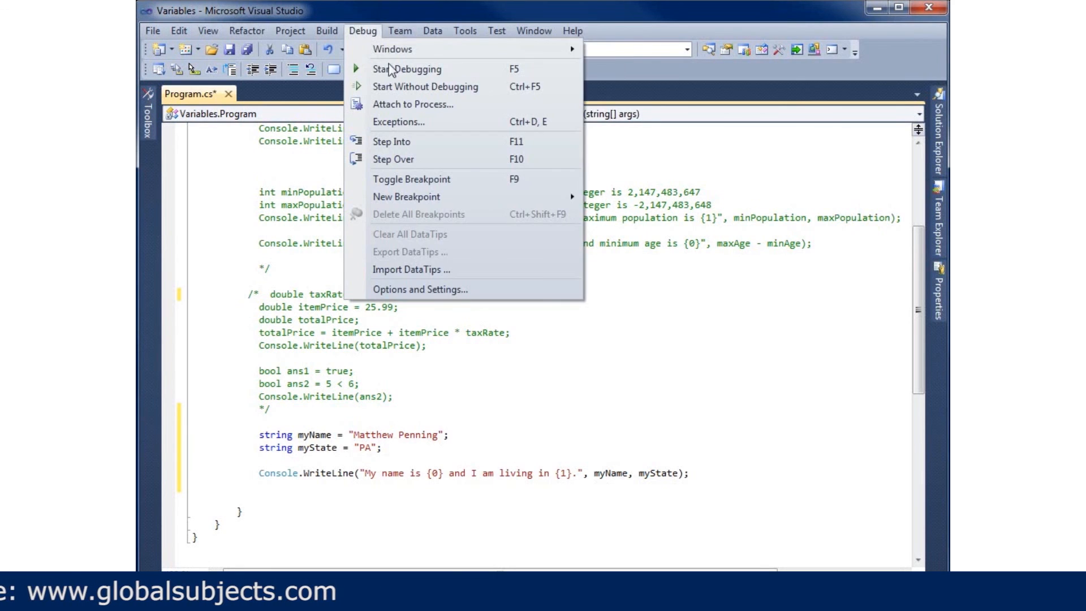
# Build and run the program, then place the cursor after the output statement
pyautogui.click(425, 87)
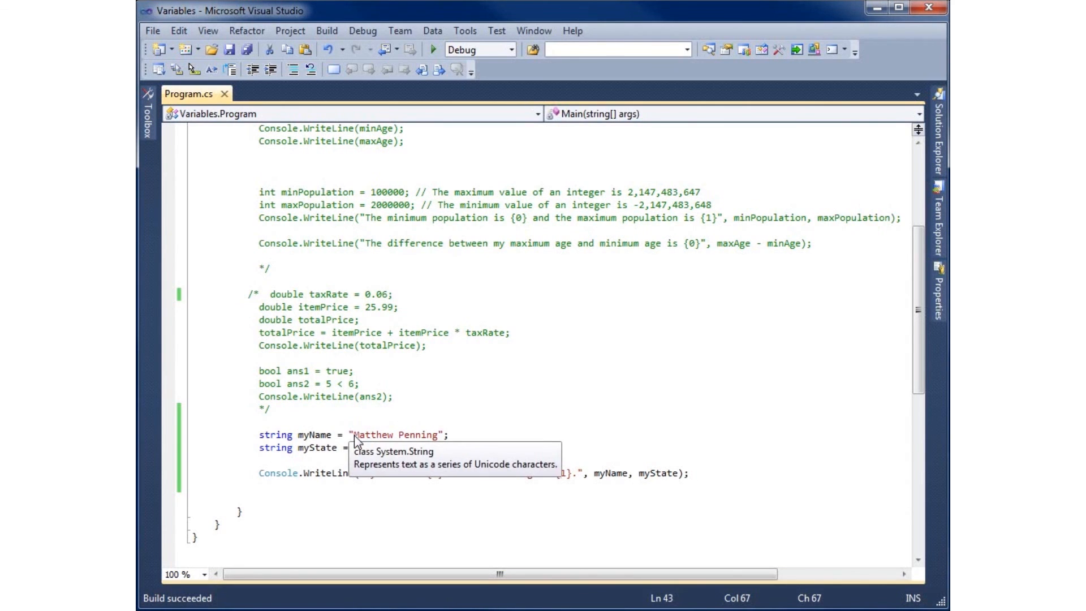
pyautogui.moveTo(483, 496)
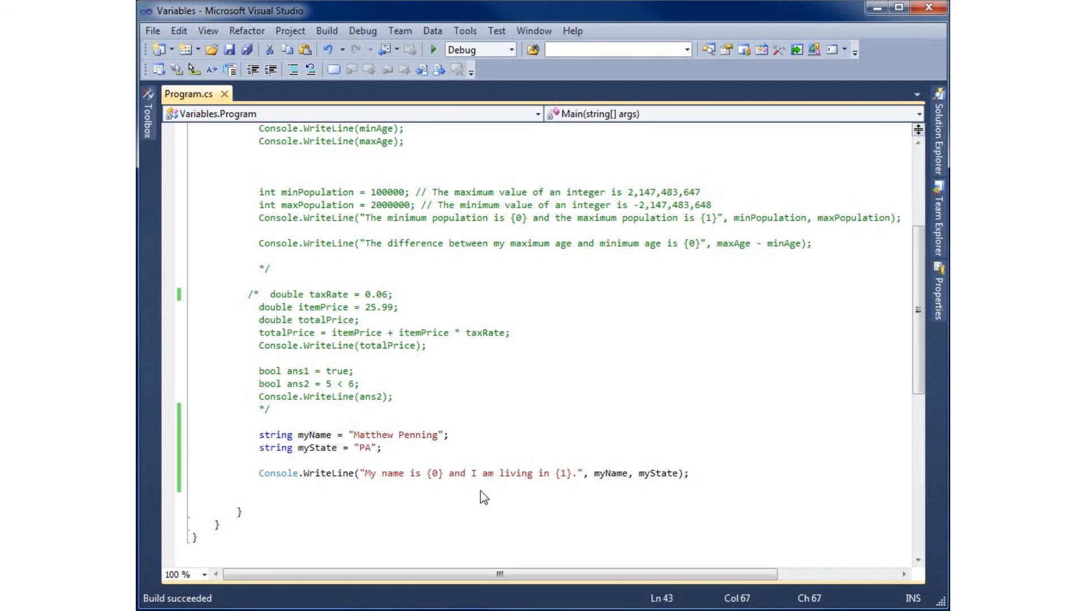
pyautogui.click(391, 477)
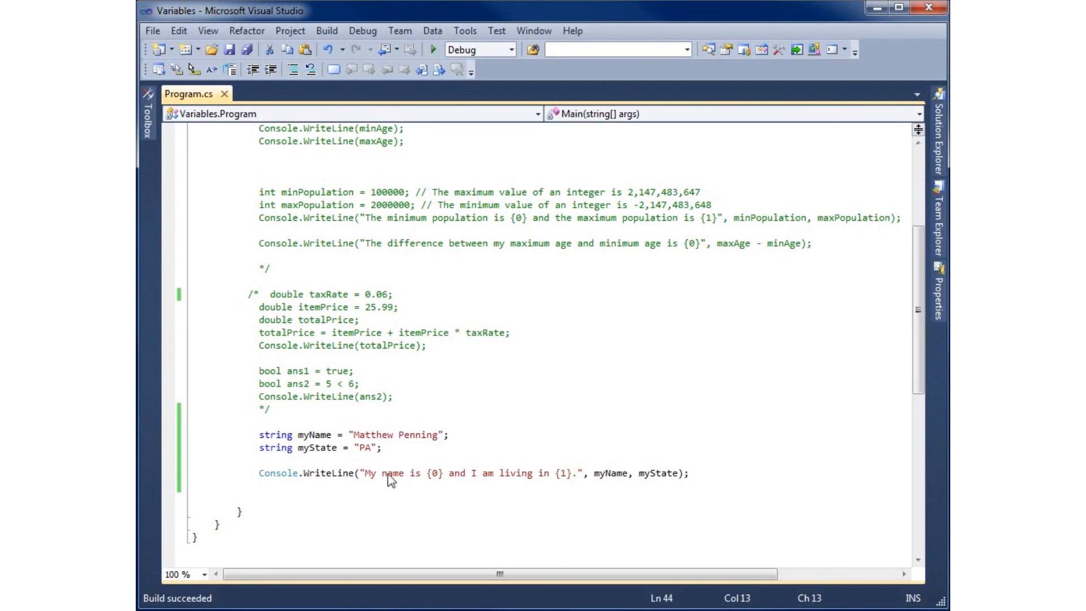
pyautogui.moveTo(392, 476)
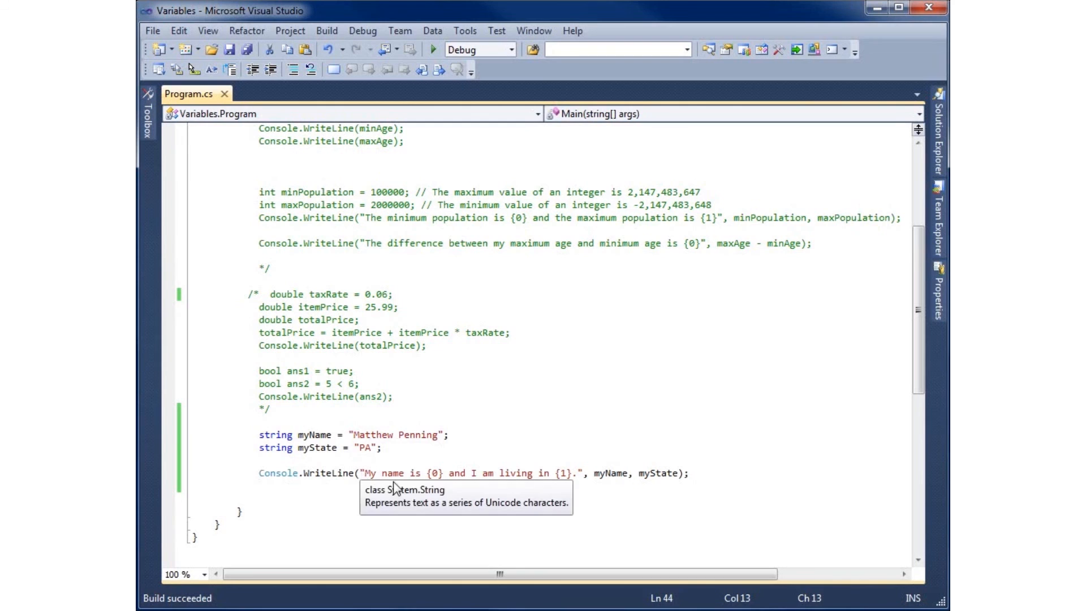
pyautogui.moveTo(460, 483)
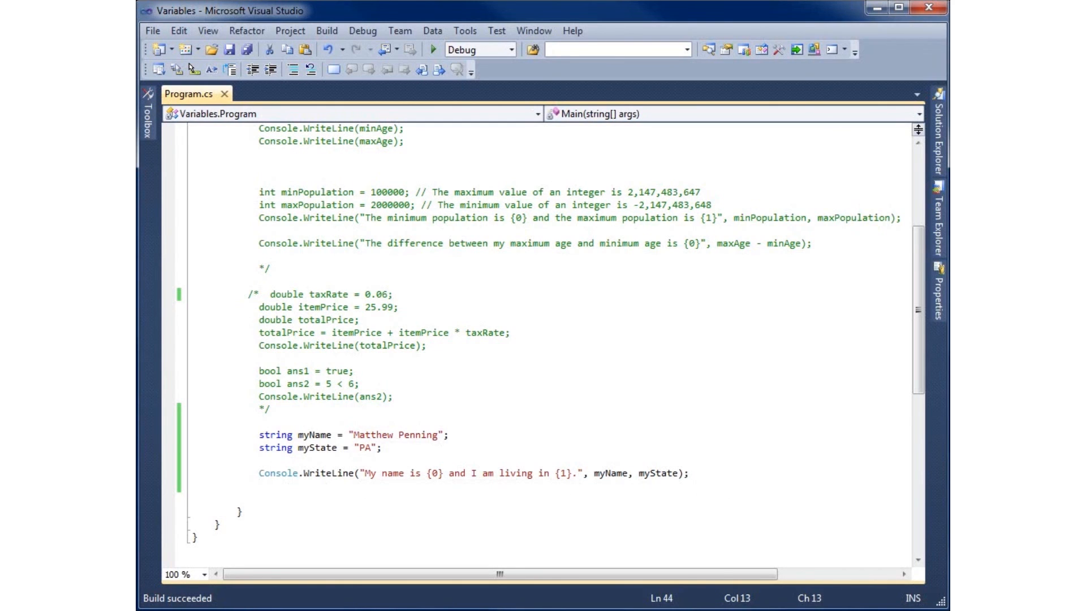
pyautogui.click(690, 473)
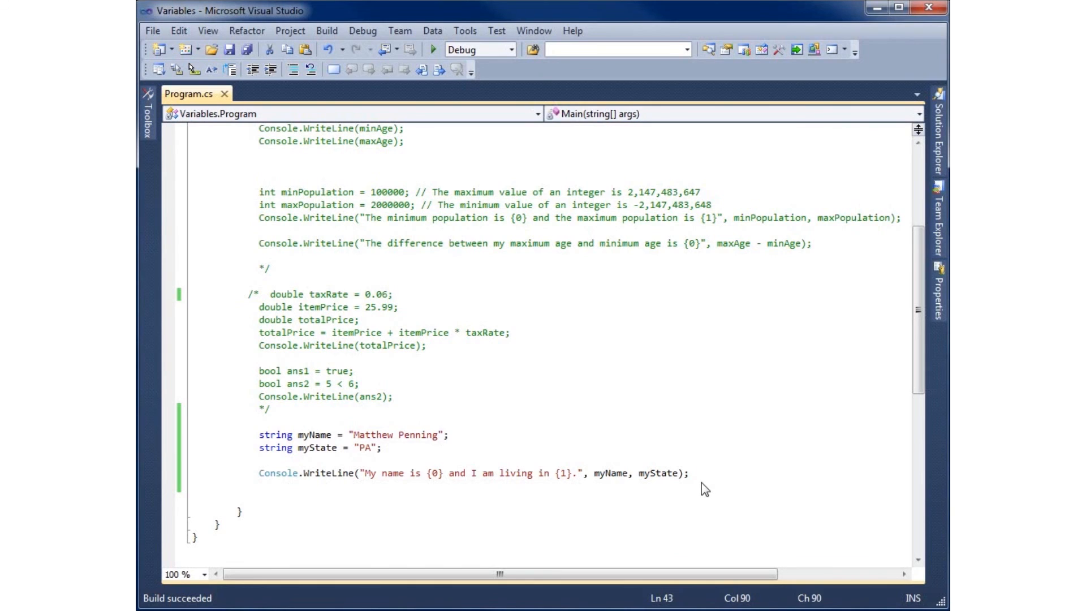
# Declare char alpha1 = "a"; on a new line below the output statement
pyautogui.press('enter')
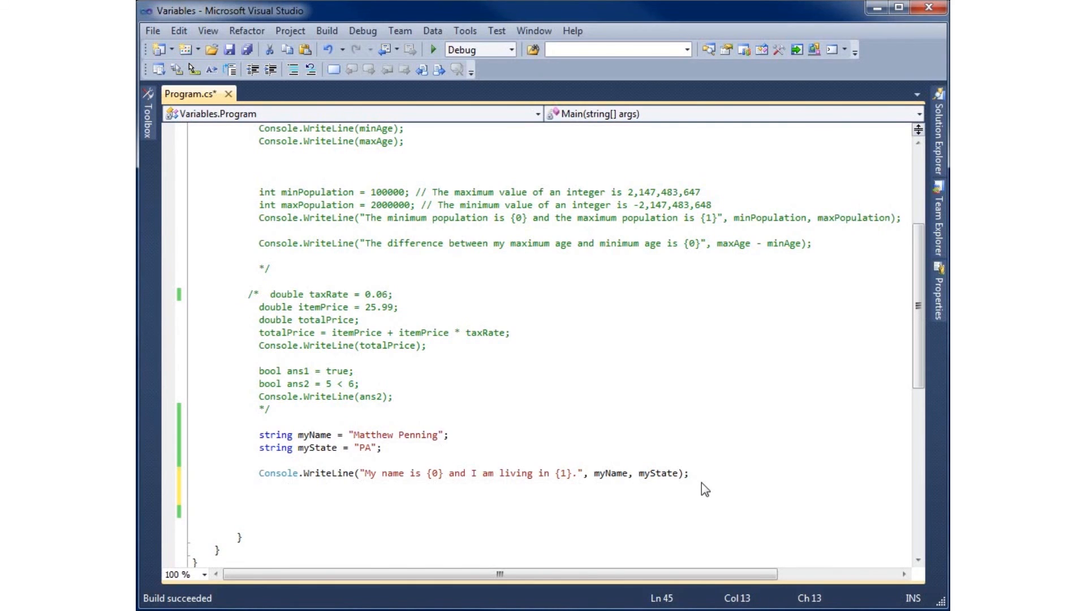
pyautogui.write('cha')
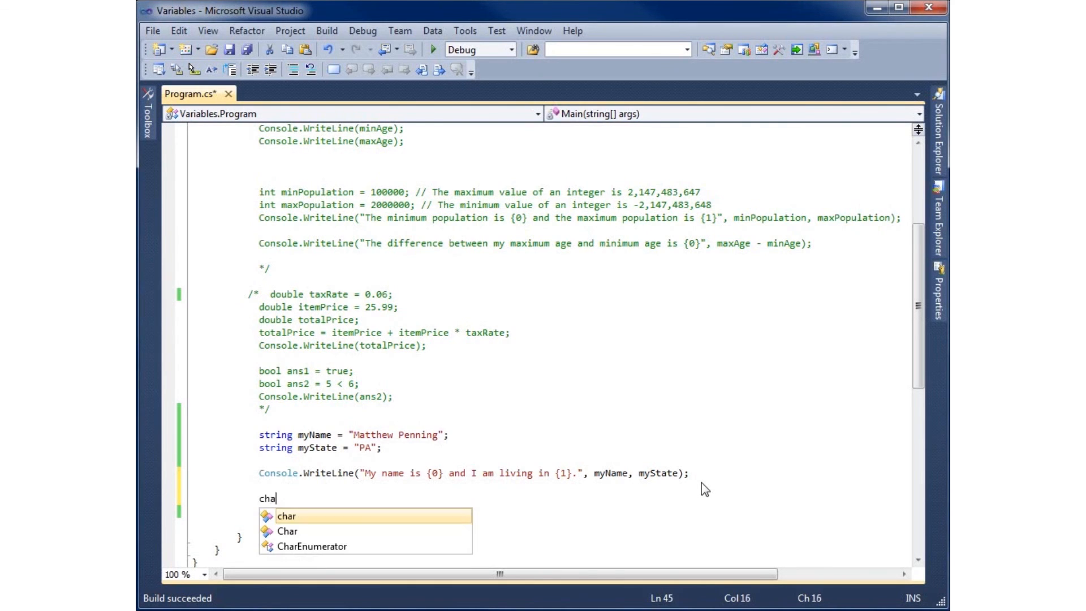
pyautogui.write('r')
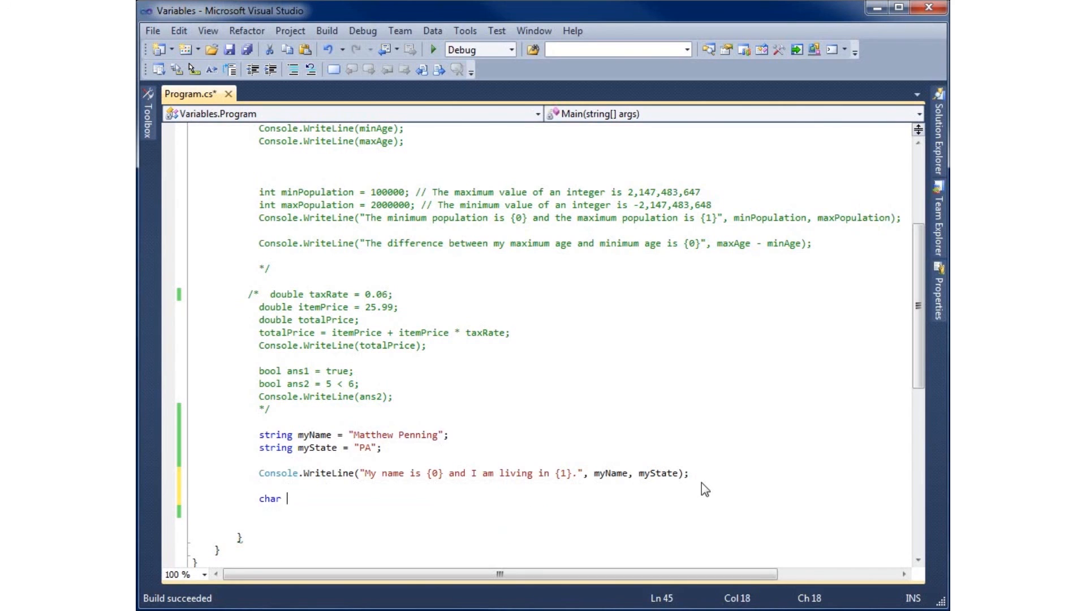
pyautogui.write('alpha1 =')
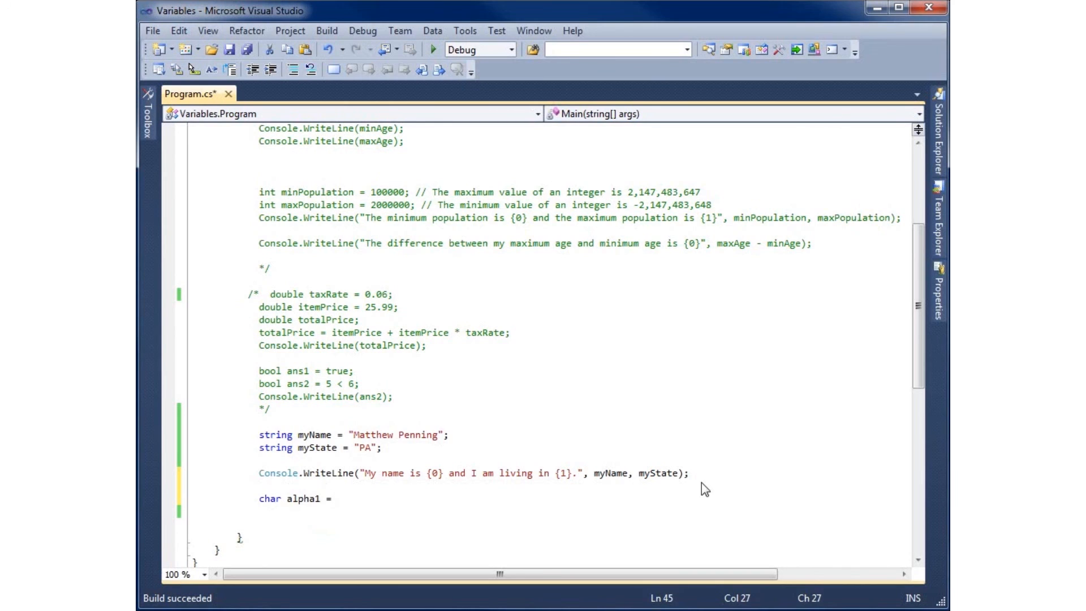
pyautogui.write('"')
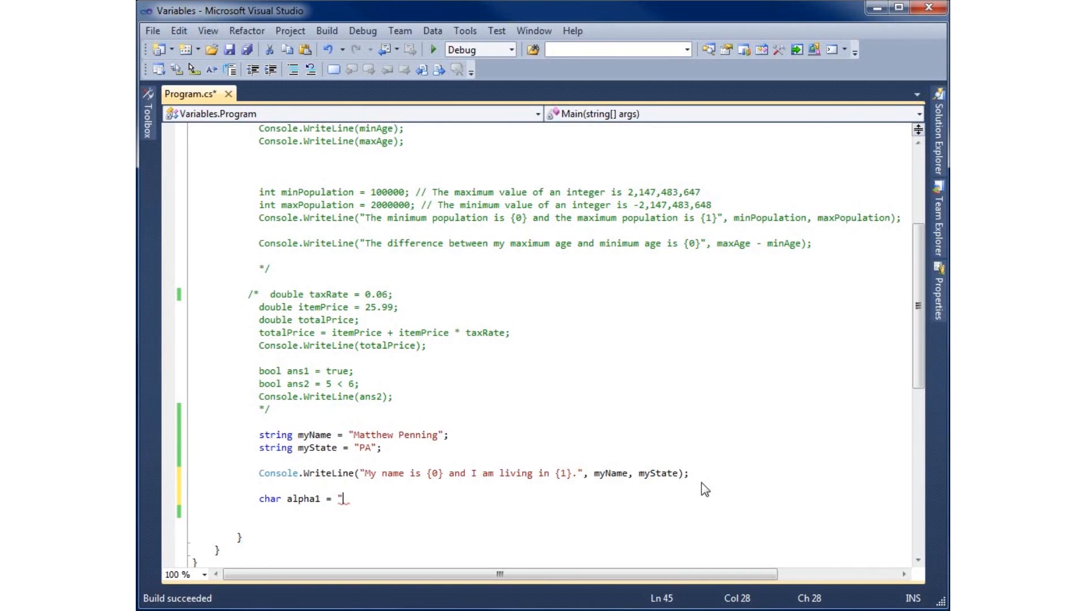
pyautogui.write('a')
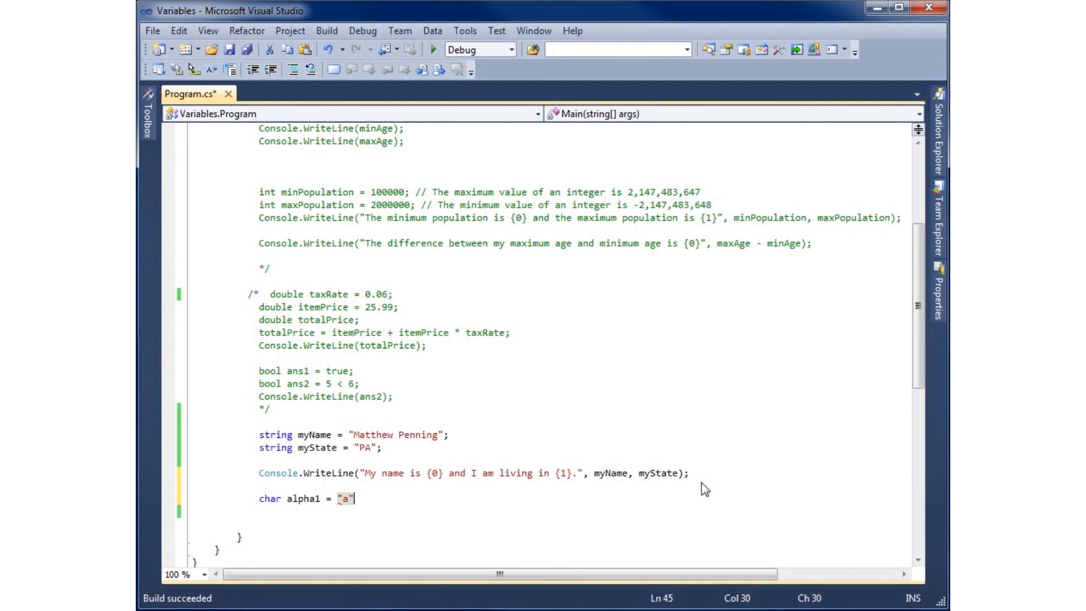
pyautogui.write(';')
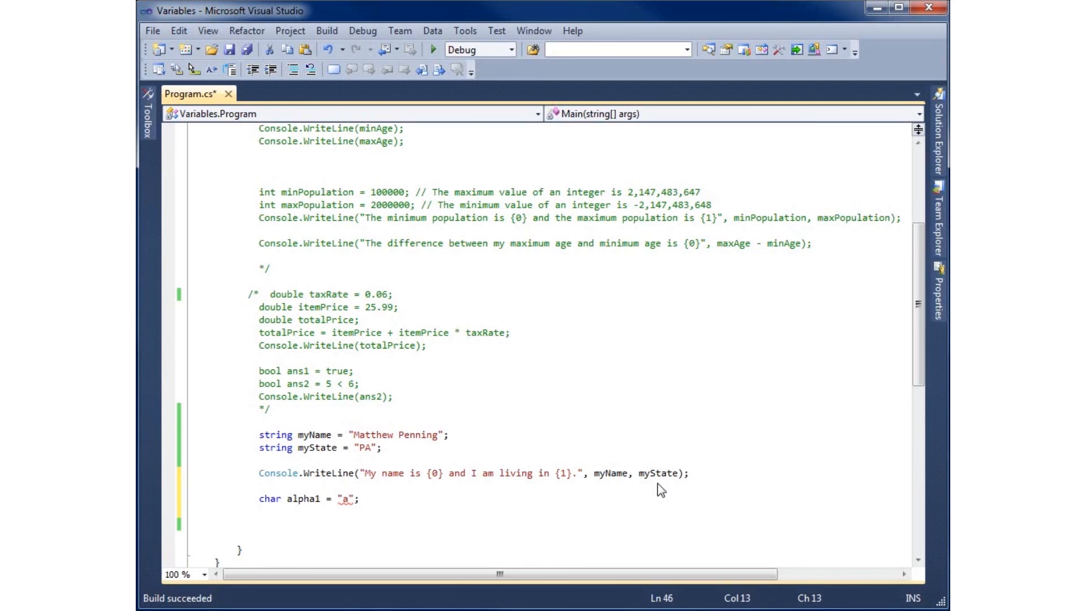
# Declare char alpha2 = "b"; and char alpha3 = "c"; below alpha1
pyautogui.scroll(-3)
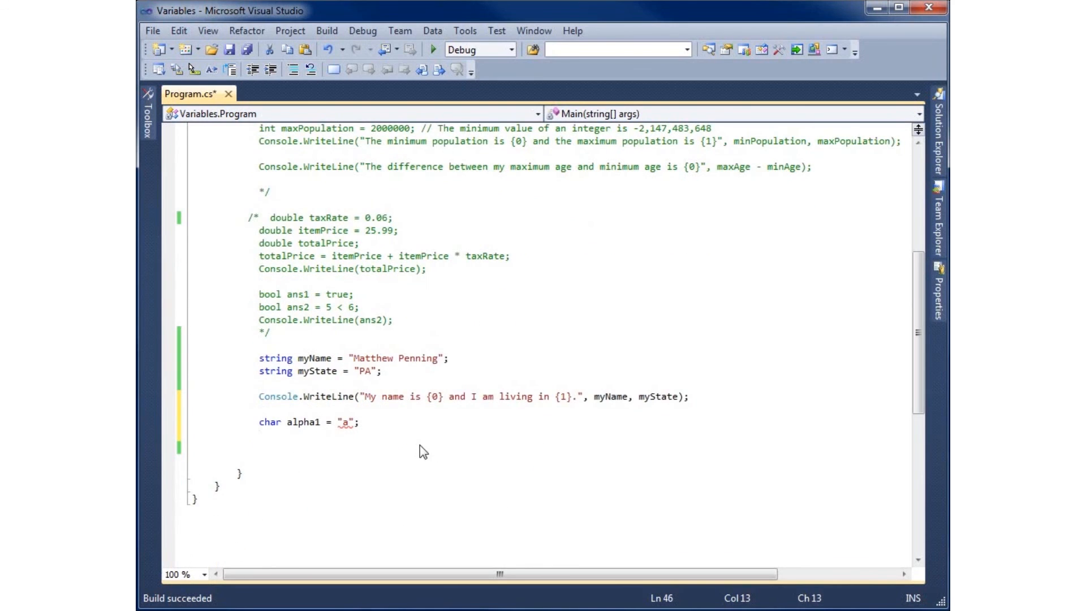
pyautogui.write('char')
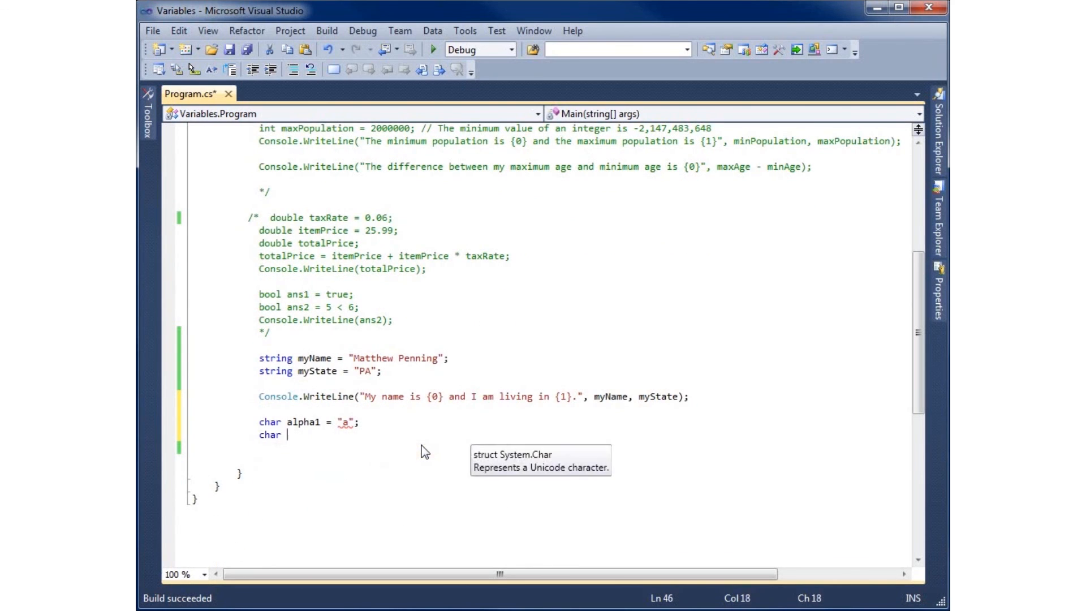
pyautogui.write('alpha2')
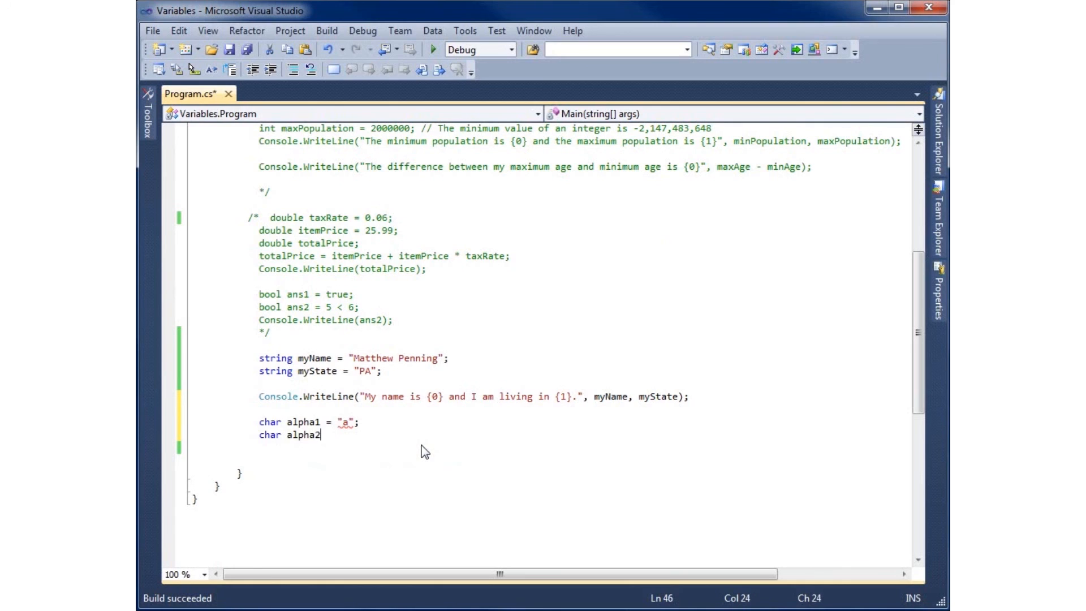
pyautogui.write('= "b";')
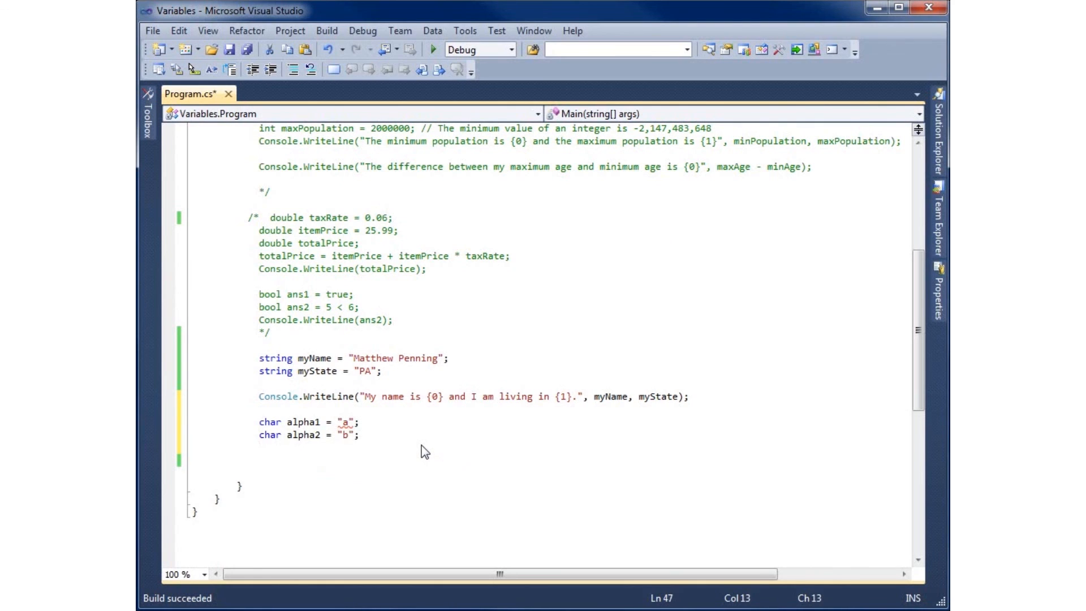
pyautogui.write('char alp')
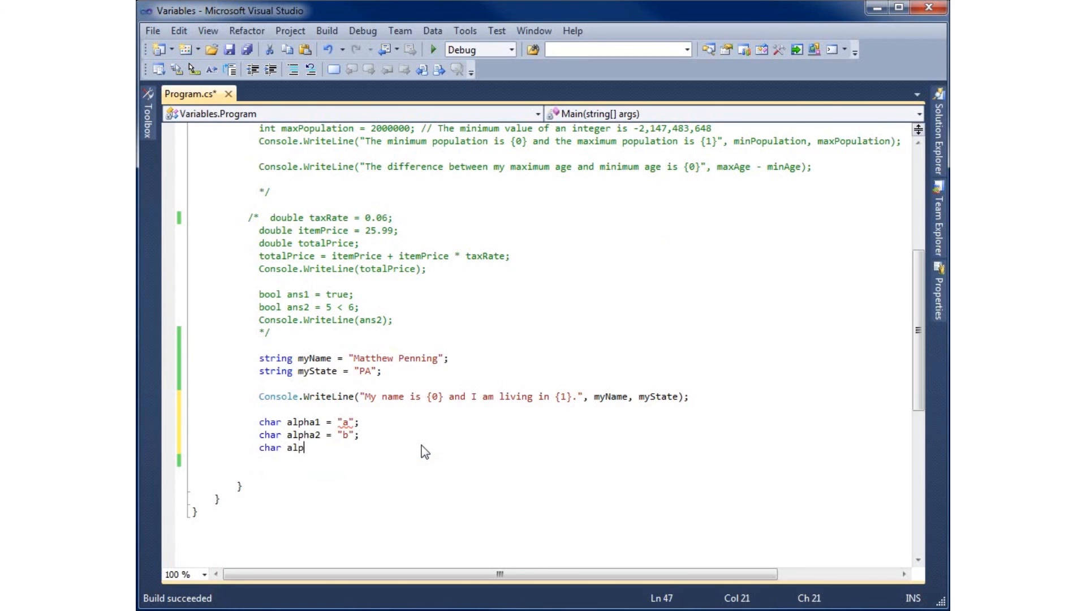
pyautogui.write('ha3 = "c')
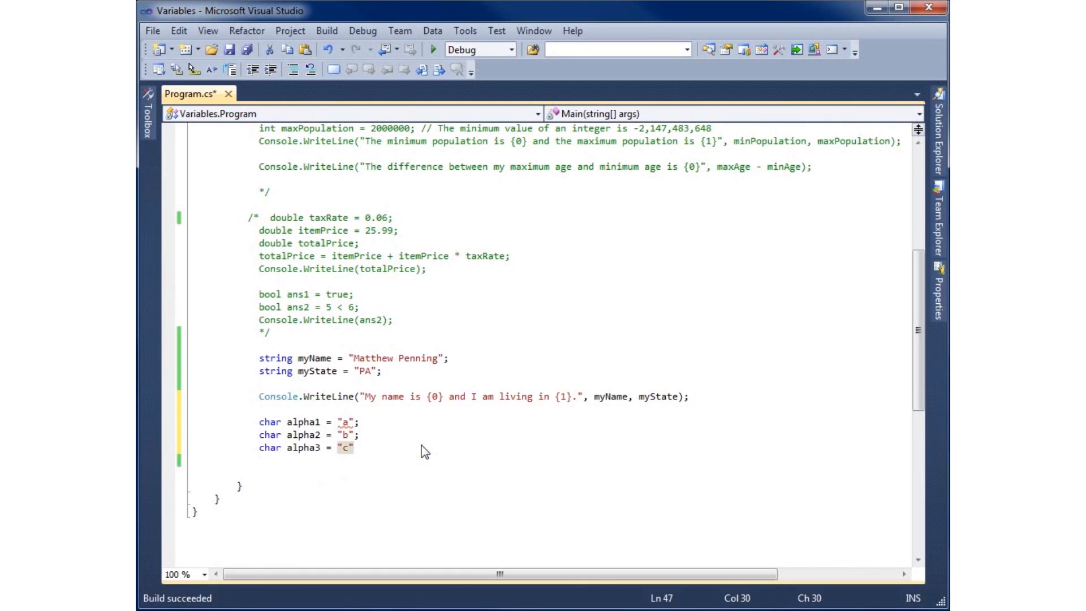
pyautogui.write(';')
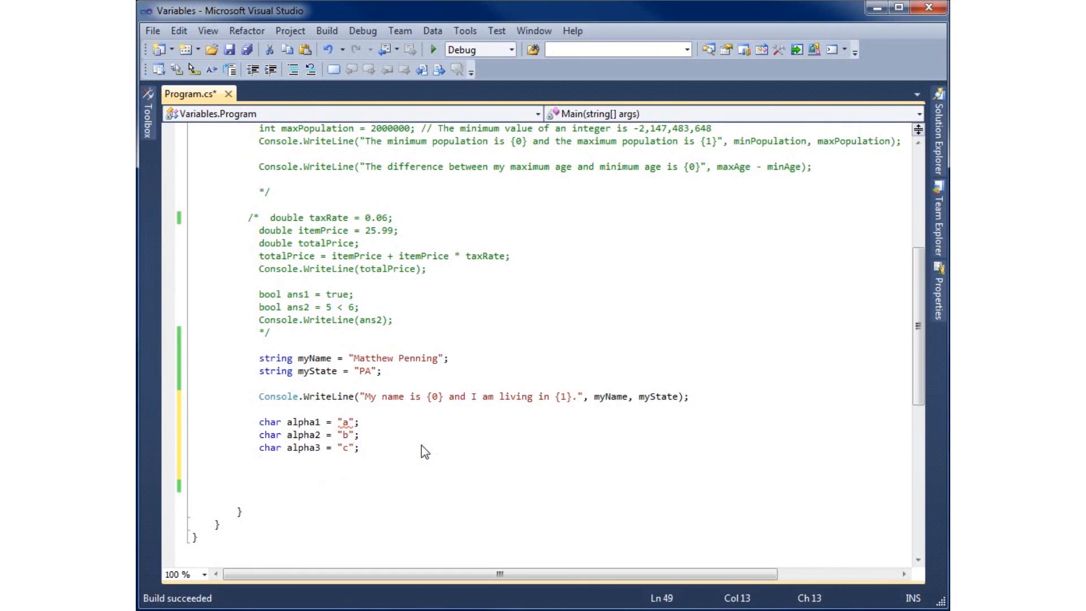
# Write Console.WriteLine with the format string "{0} {1} {2}"
pyautogui.write('Console.WriteLine')
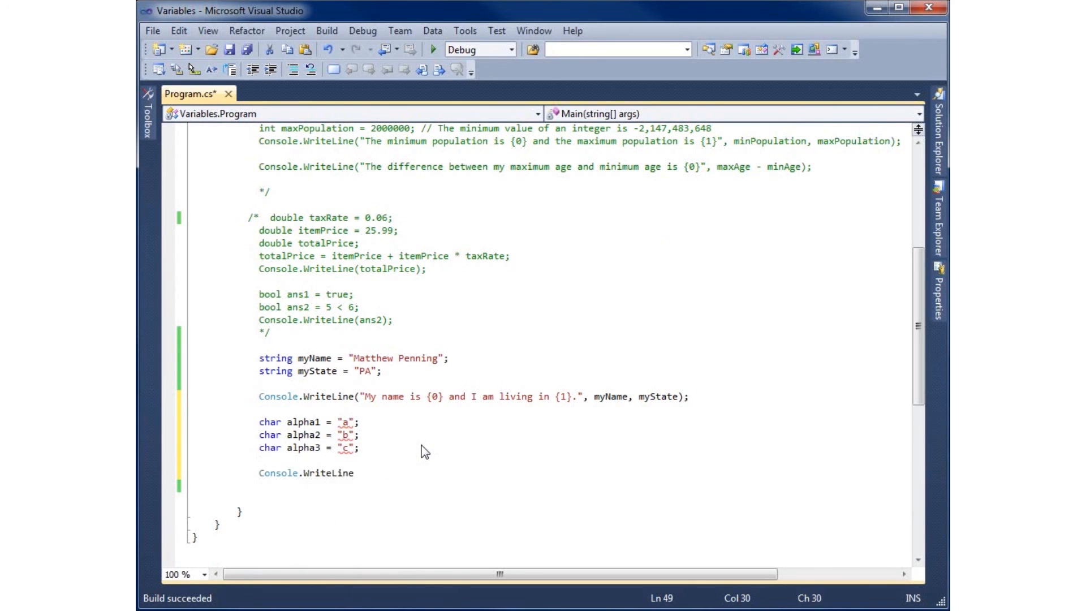
pyautogui.write('(')
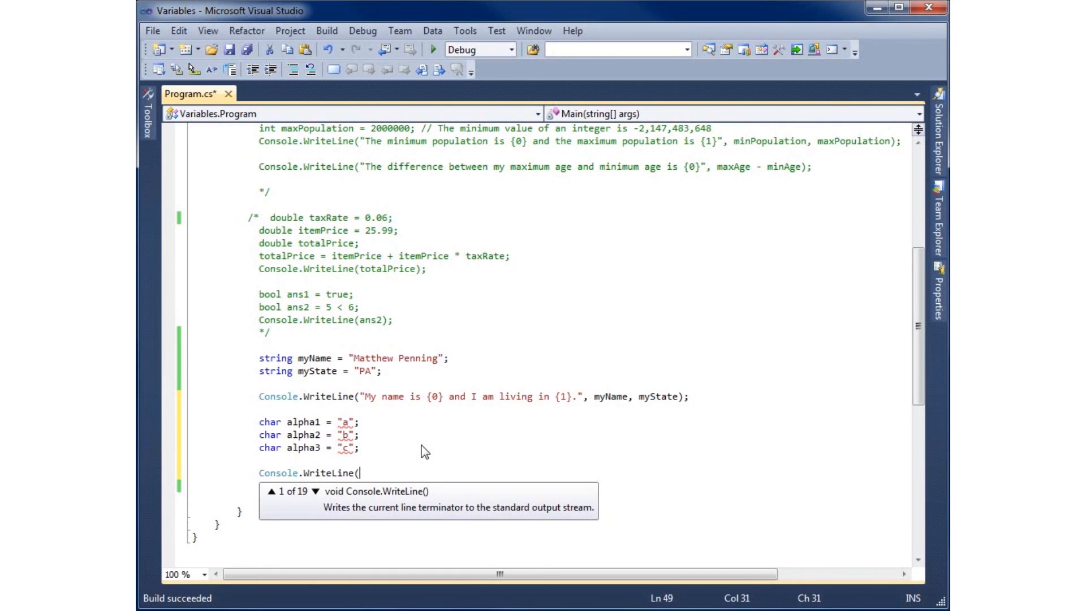
pyautogui.write('"{')
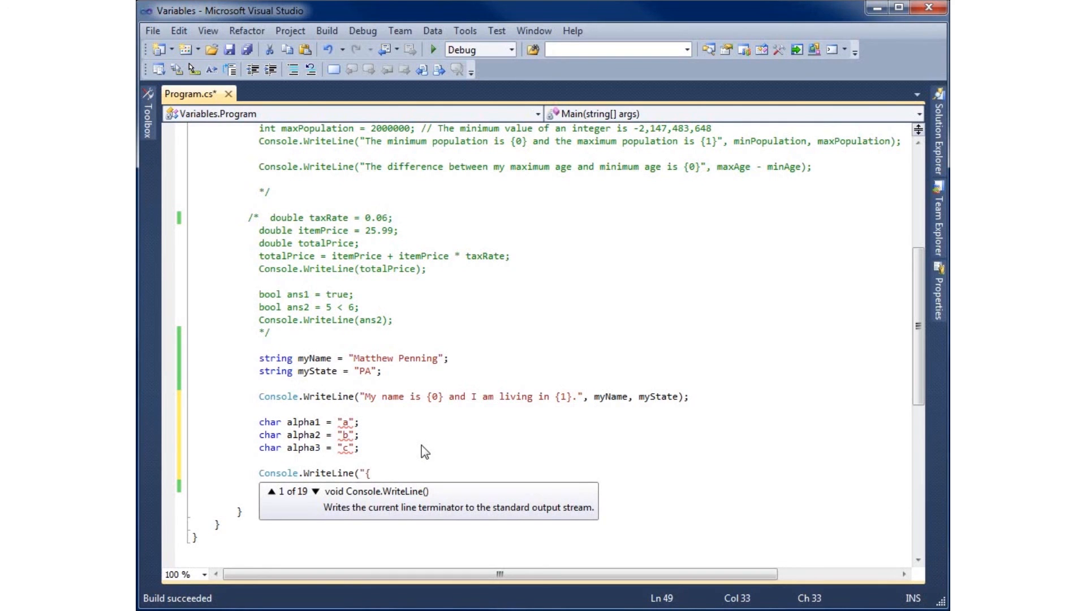
pyautogui.write('0}')
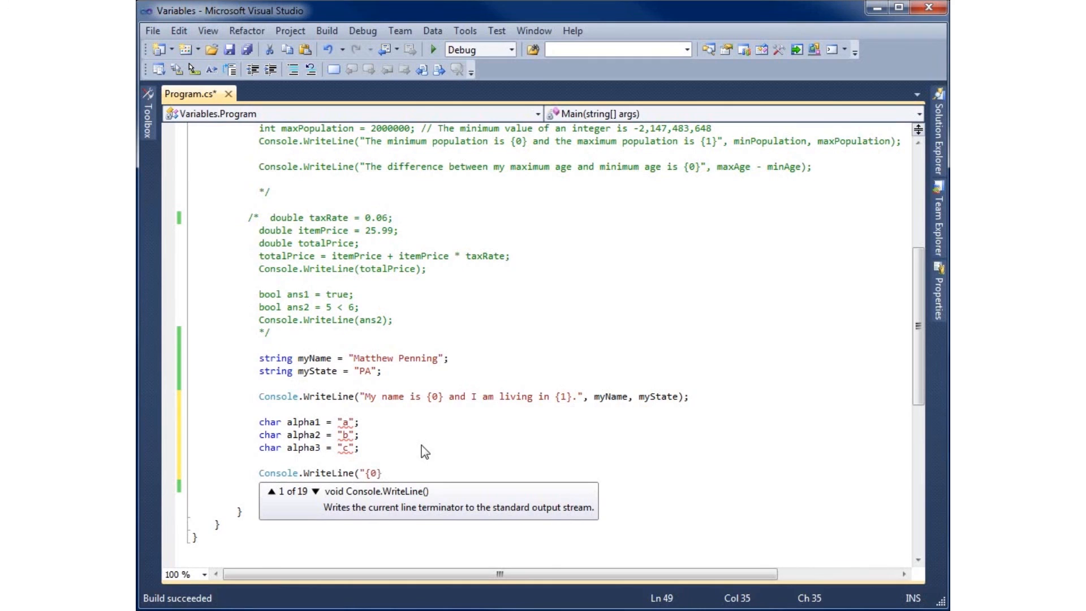
pyautogui.write('"')
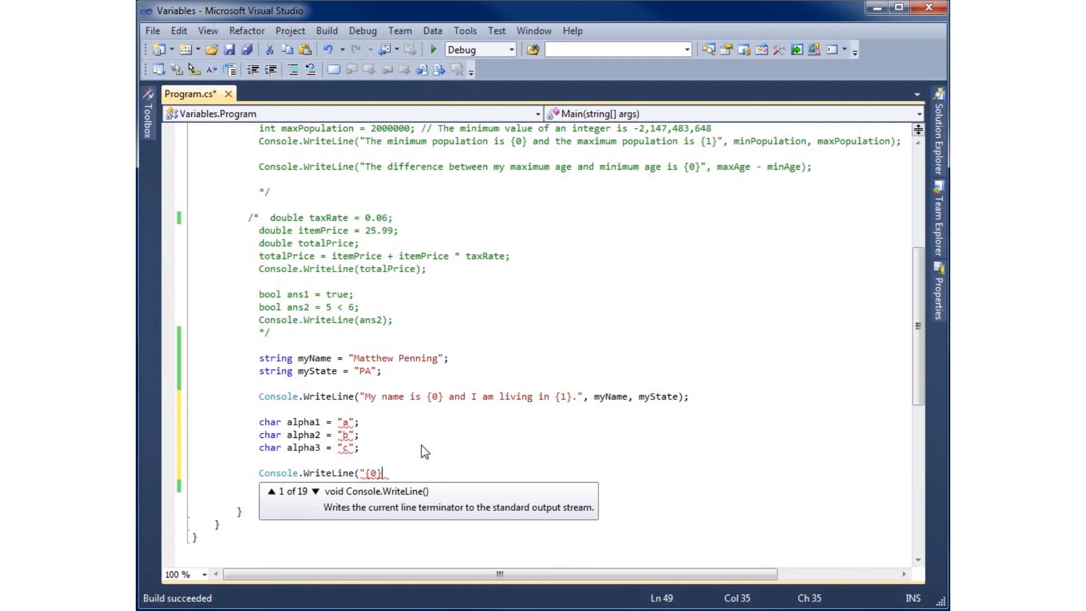
pyautogui.write('{2')
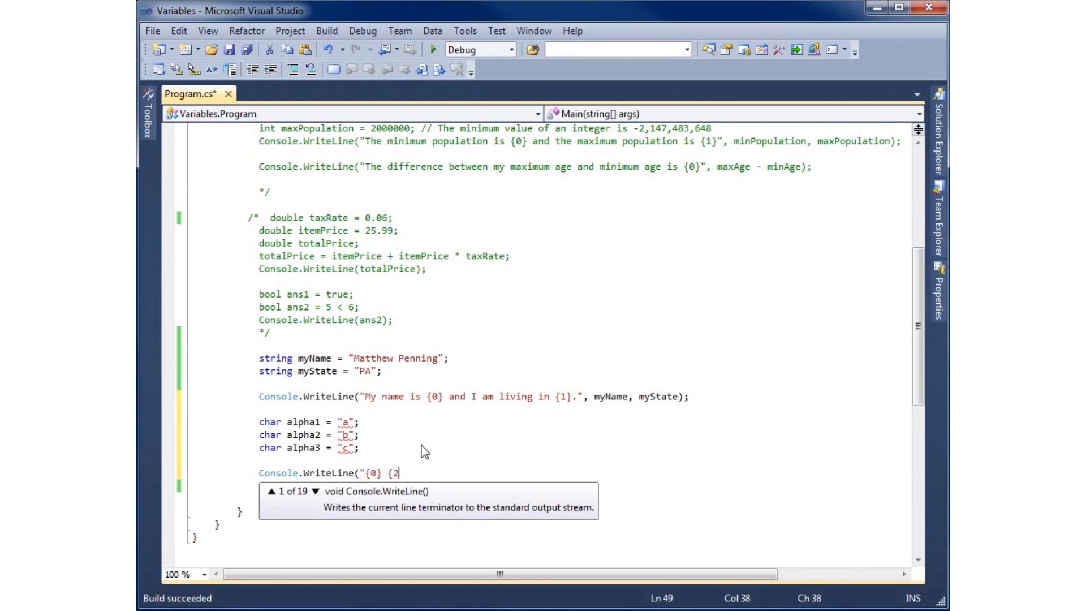
pyautogui.press('Backspace')
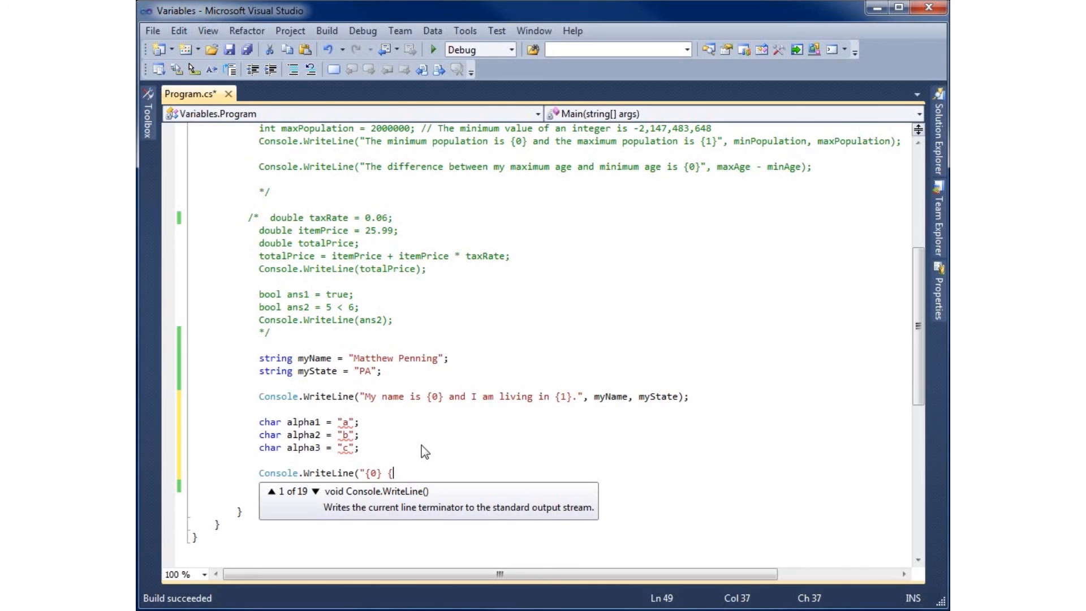
pyautogui.write('{1}')
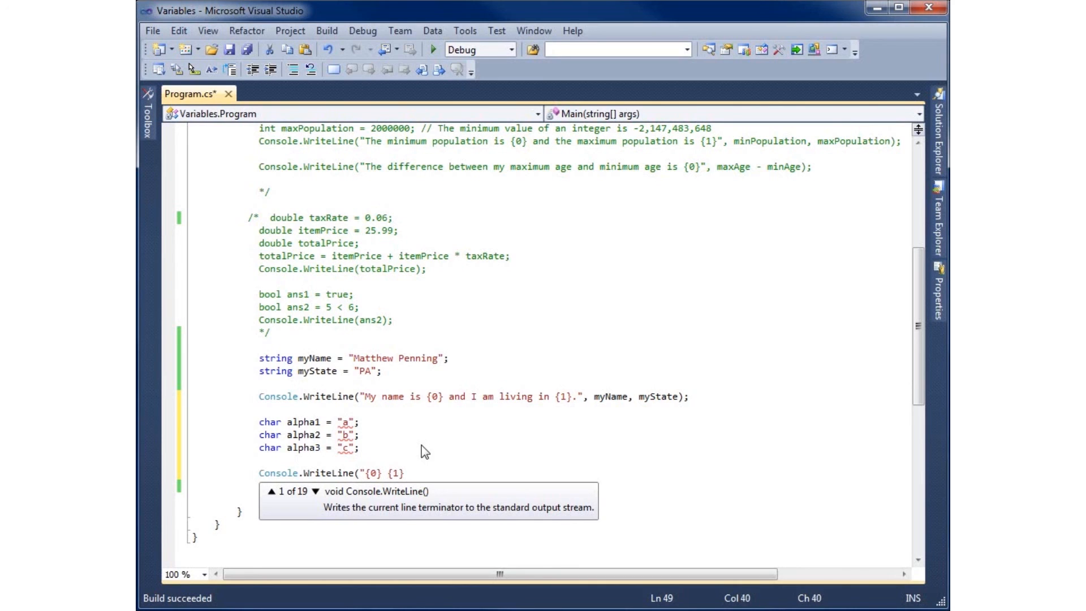
pyautogui.write('{2')
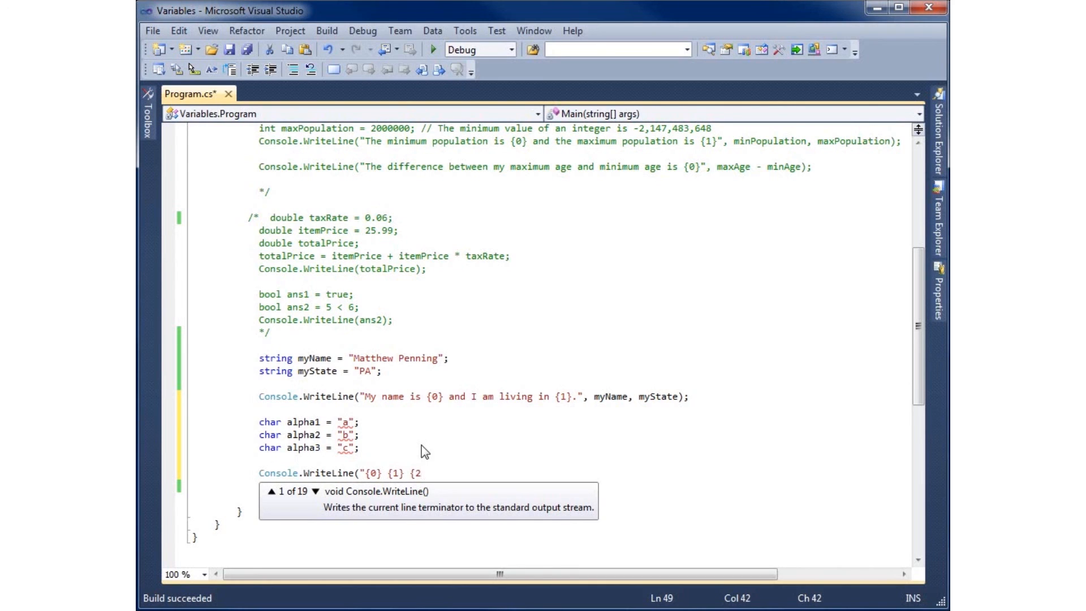
pyautogui.write('}')
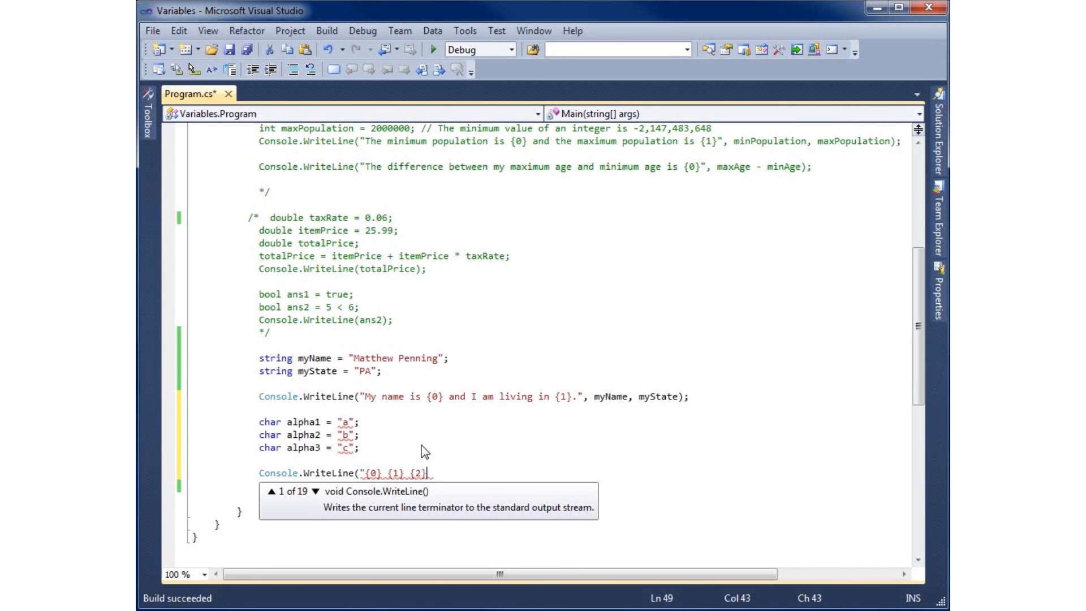
pyautogui.write('",')
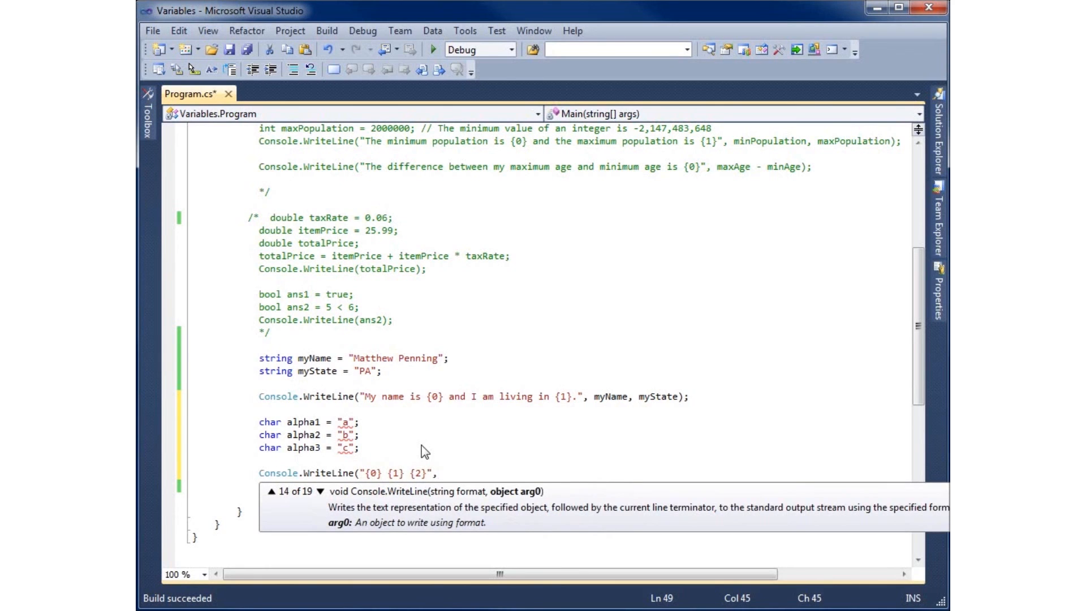
# Add alpha1, alpha2 and alpha3 as the format arguments
pyautogui.write(',')
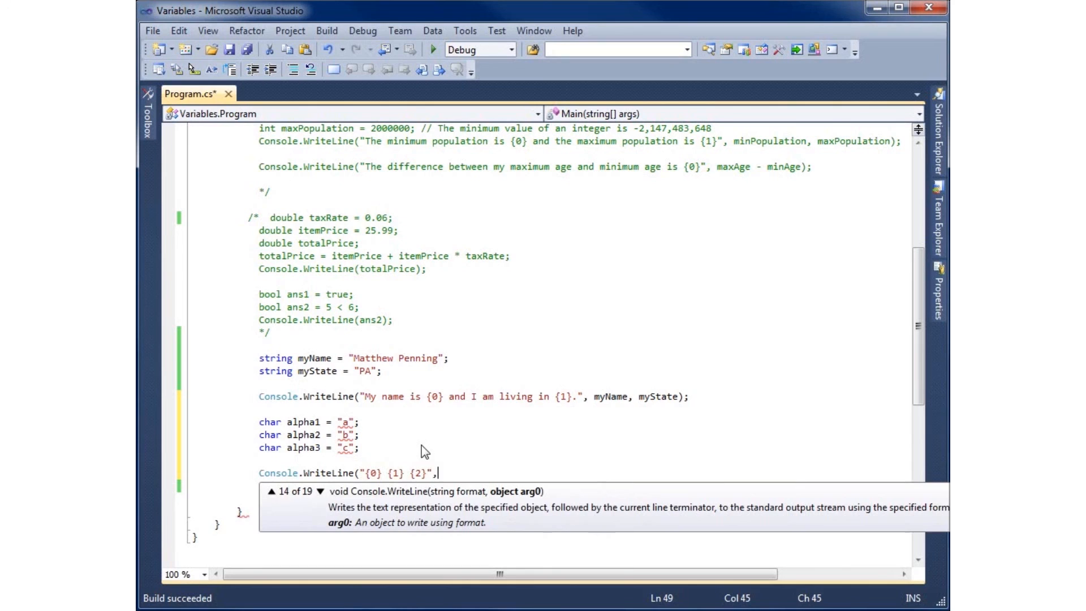
pyautogui.write('ap')
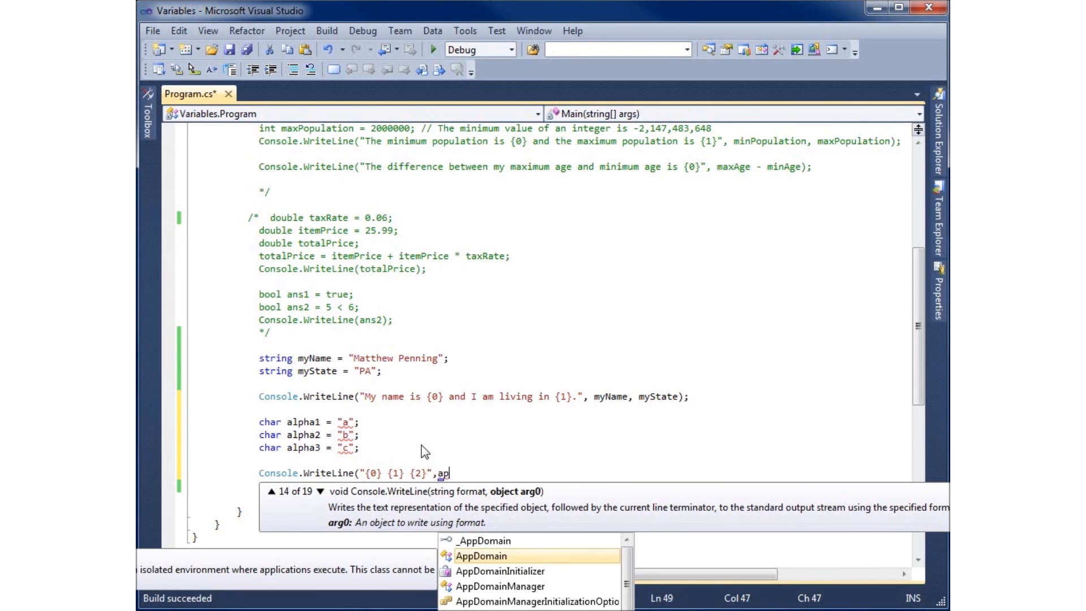
pyautogui.write('lpha1,')
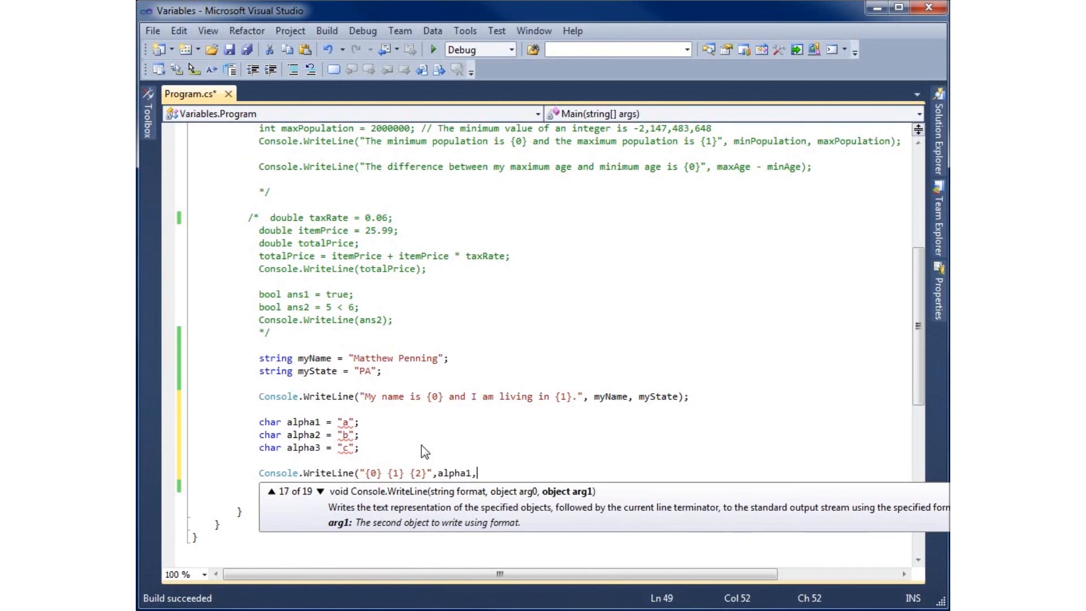
pyautogui.write('alpha2')
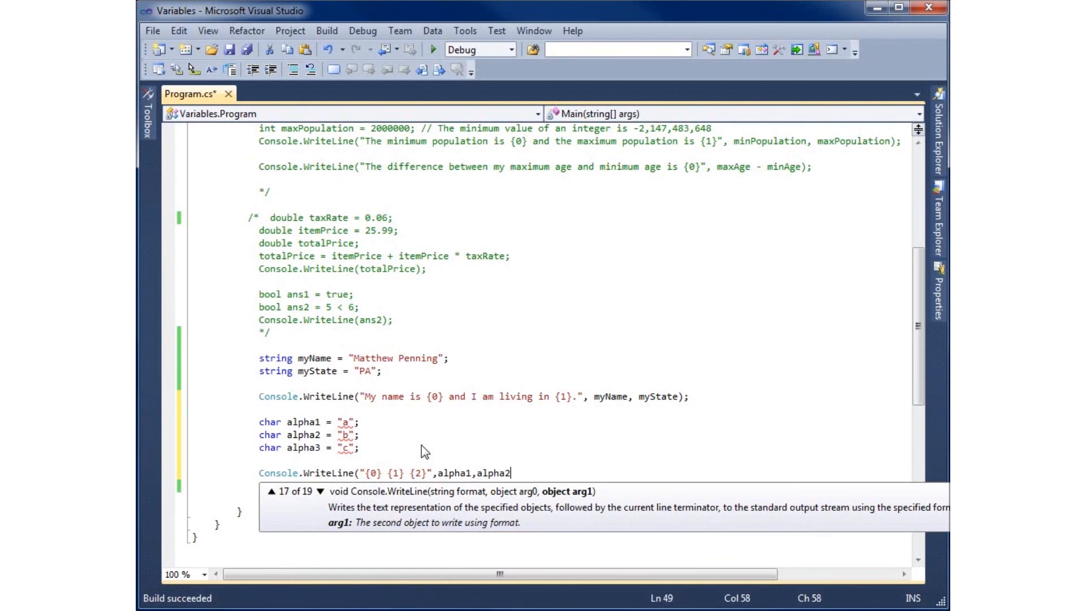
pyautogui.write(',a')
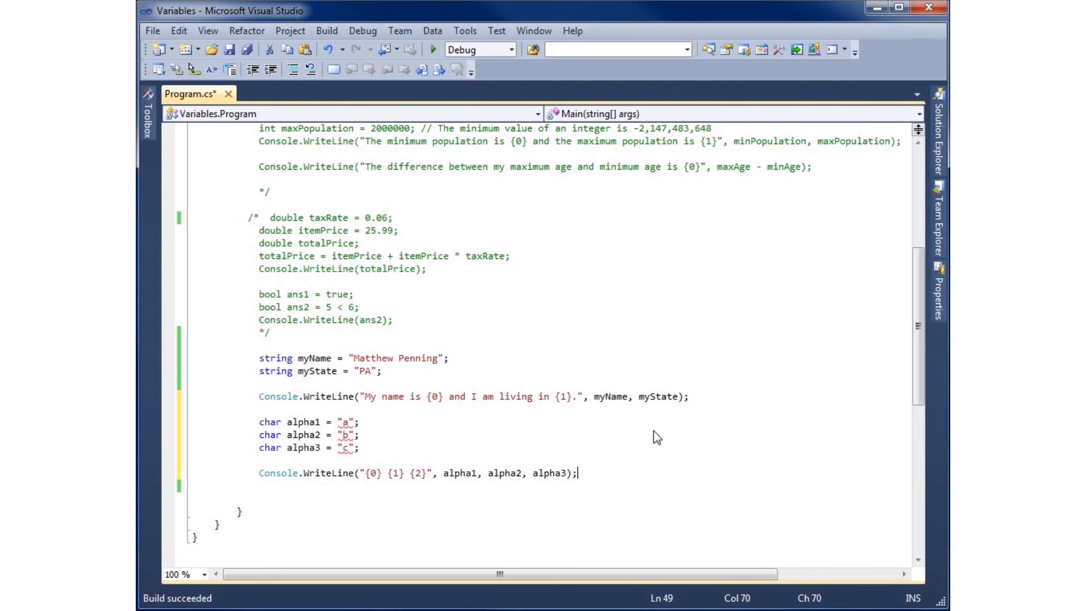
pyautogui.moveTo(548, 483)
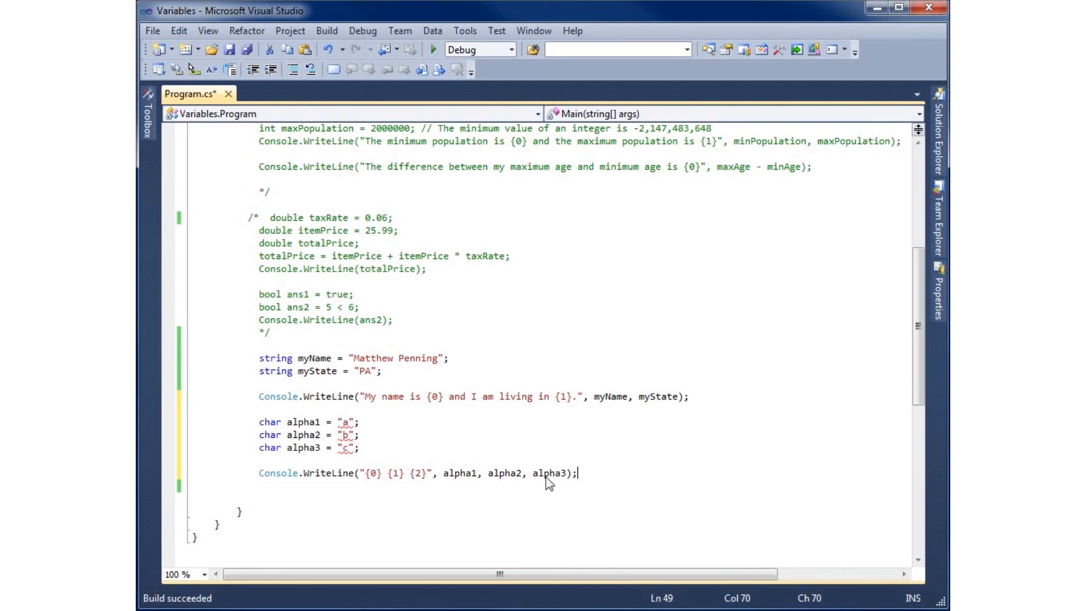
pyautogui.moveTo(412, 303)
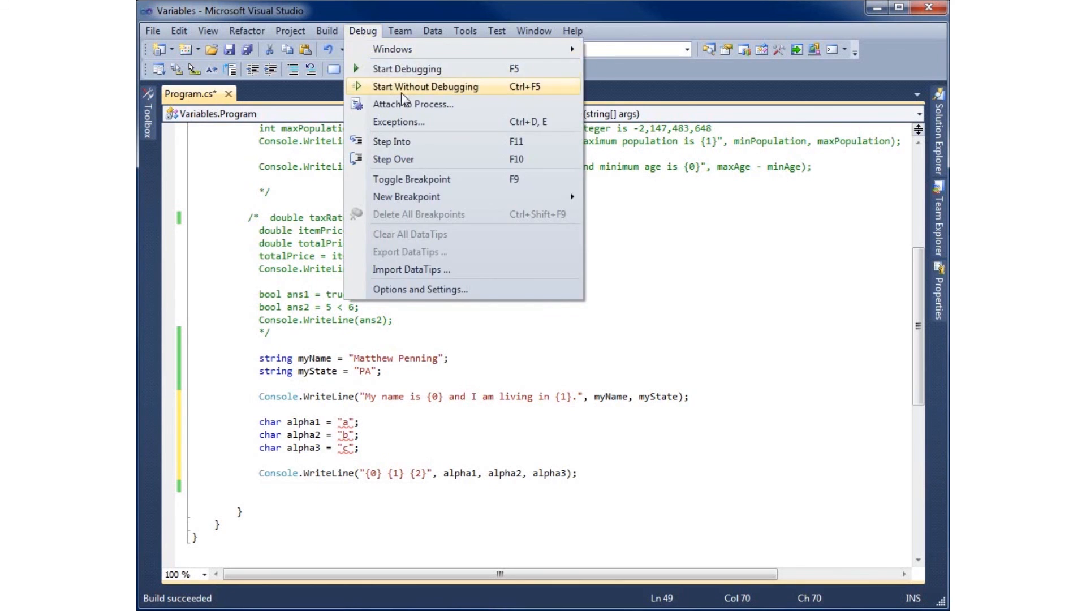
# Run without debugging and decline the last successful build, exposing three string-to-char errors
pyautogui.click(426, 86)
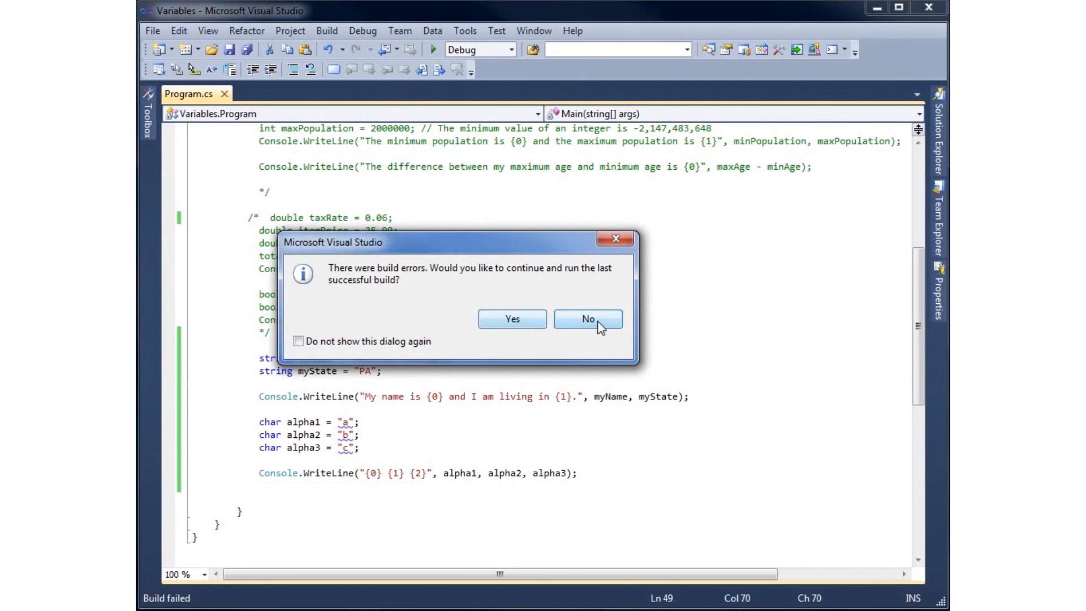
pyautogui.click(587, 319)
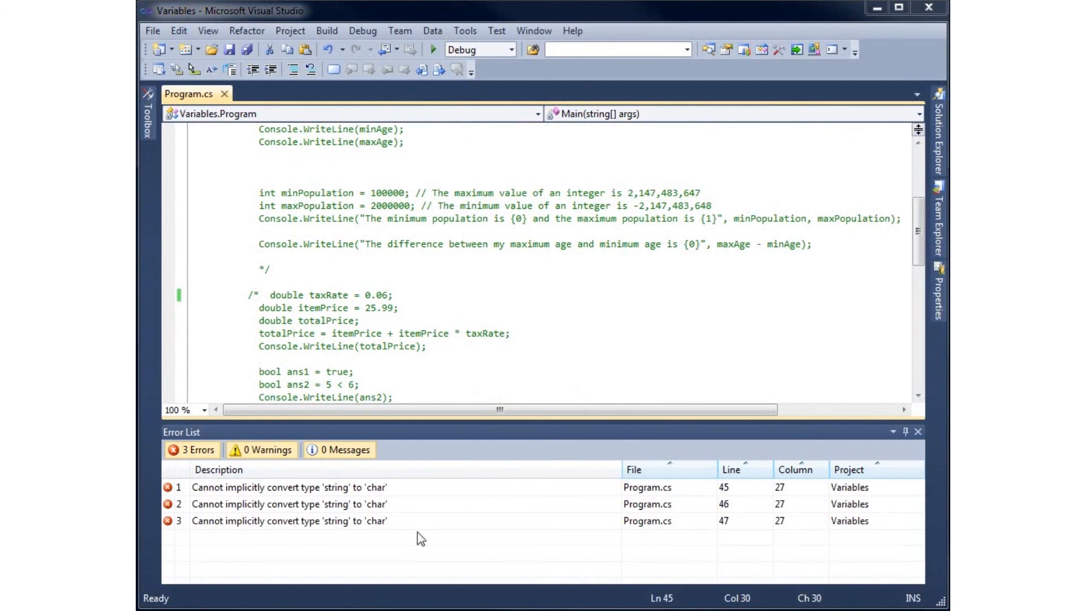
pyautogui.moveTo(398, 506)
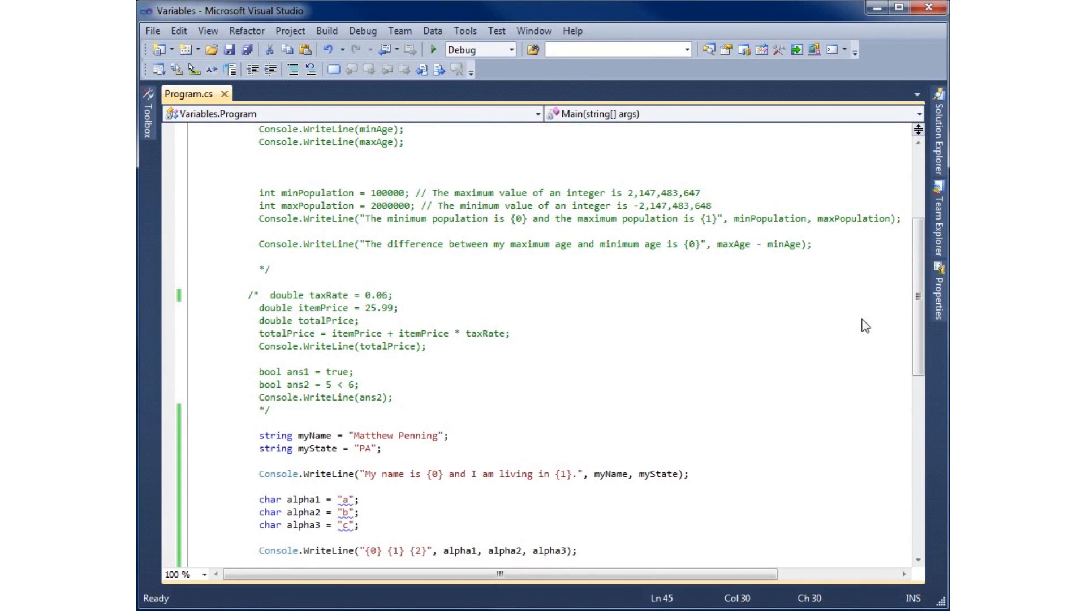
# Scroll down to the alpha1–alpha3 char declarations to fix their quotes
pyautogui.scroll(-3)
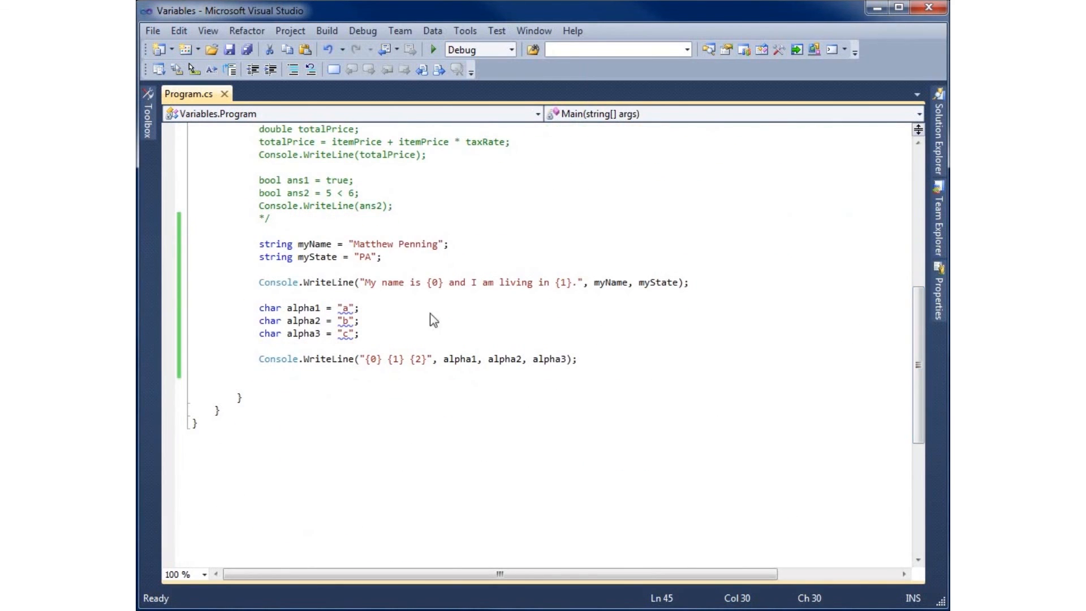
pyautogui.moveTo(344, 307)
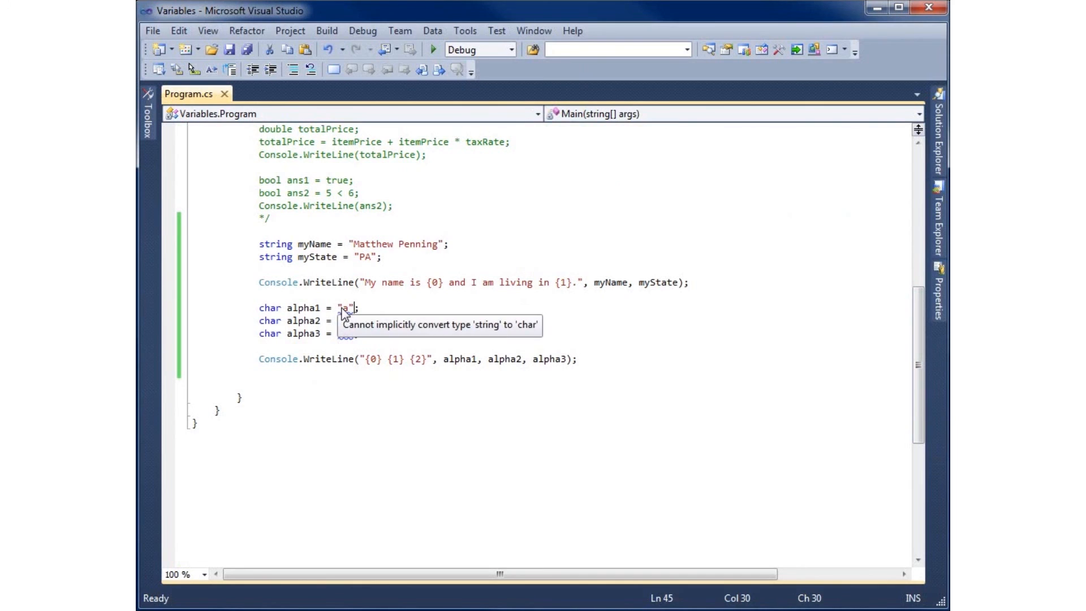
pyautogui.moveTo(360, 313)
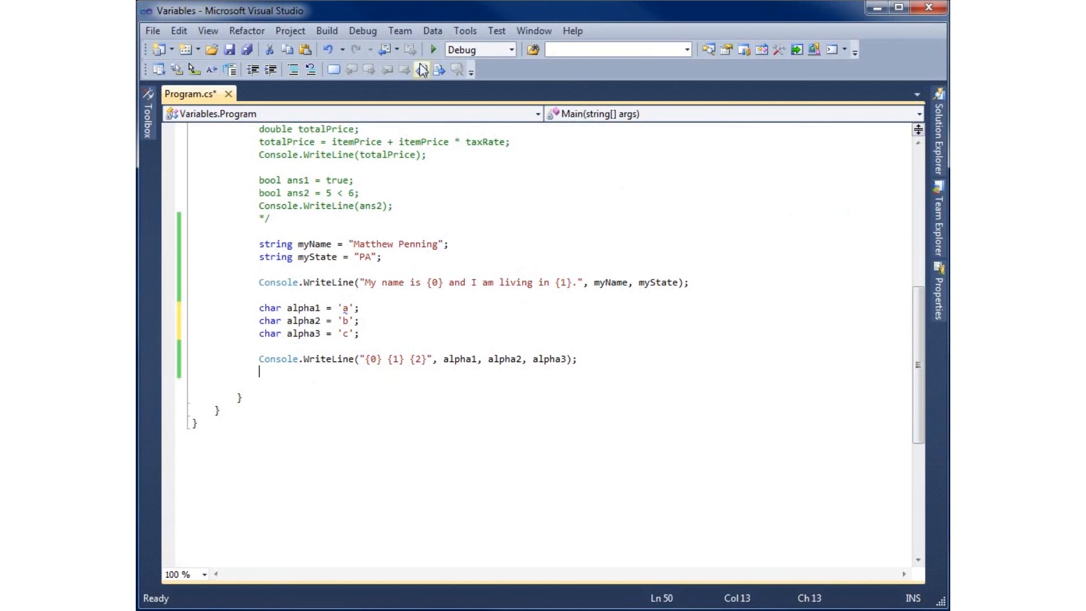
# Save all files so the corrected 'a', 'b', 'c' char literals build successfully
pyautogui.click(431, 49)
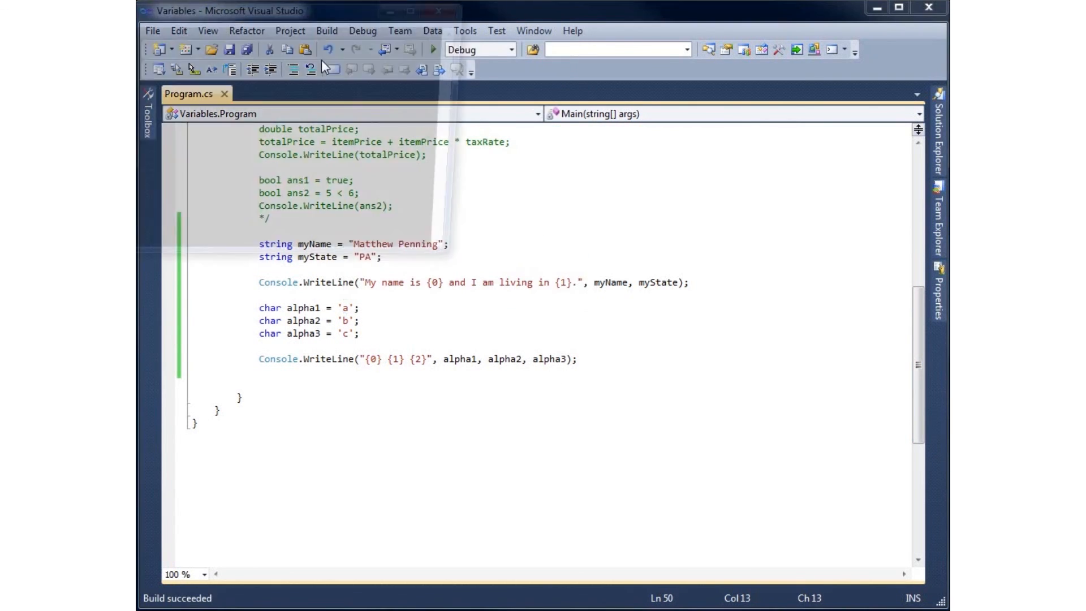
pyautogui.click(432, 48)
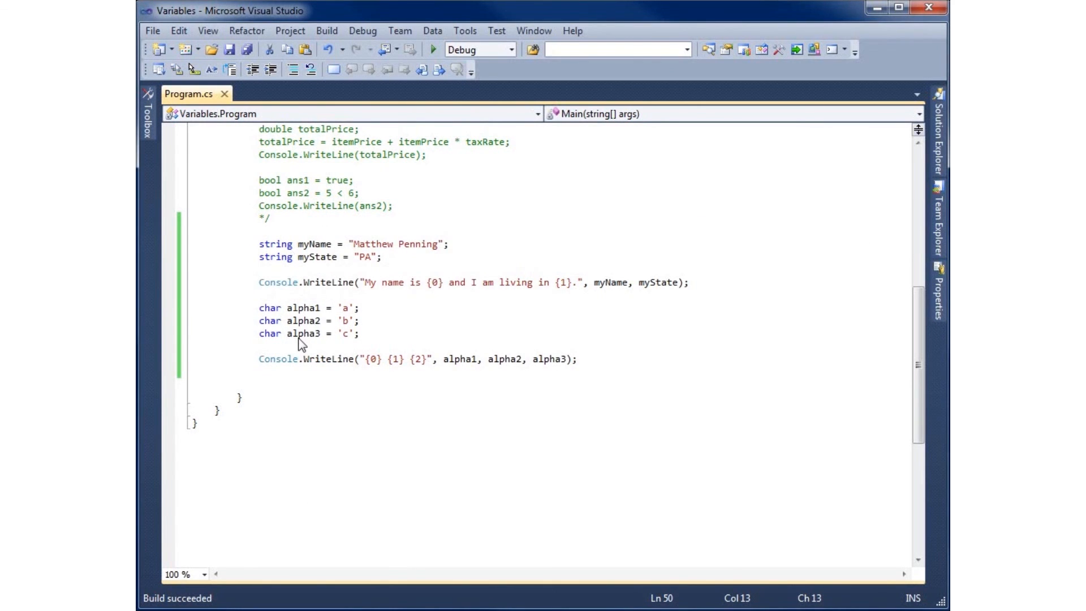
pyautogui.moveTo(211, 335)
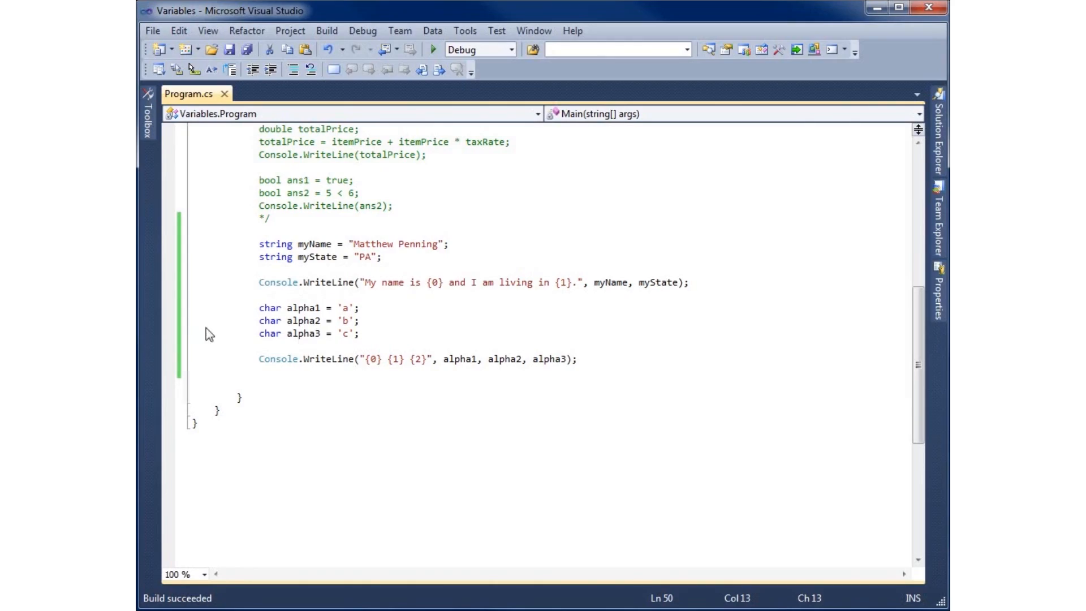